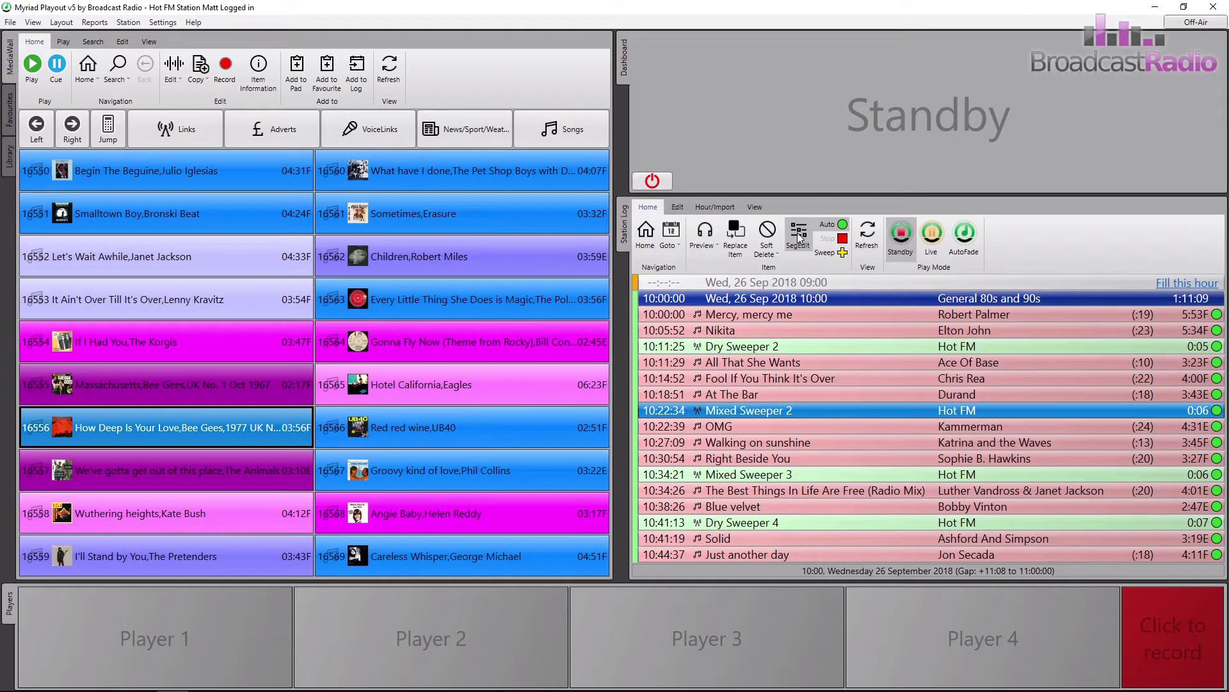
Bring up the Segue Editor for the Mixed Sweeper 2 transition and move its window aside
left_click(797, 236)
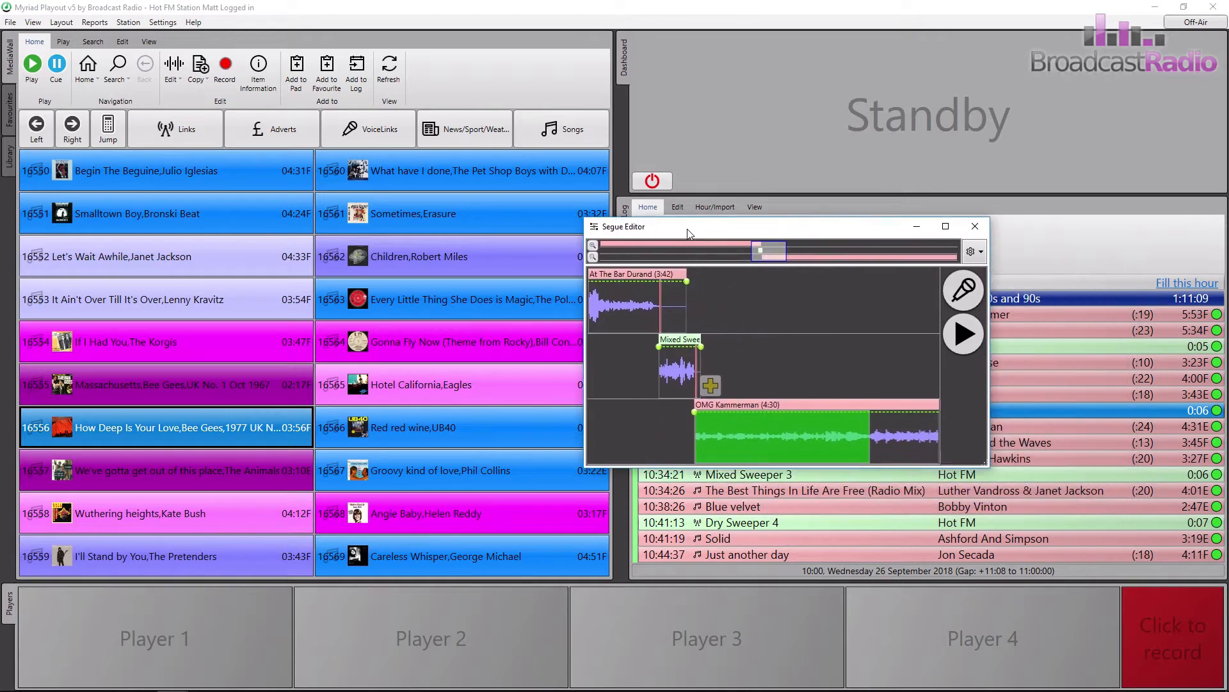
left_click_drag(691, 226, 518, 194)
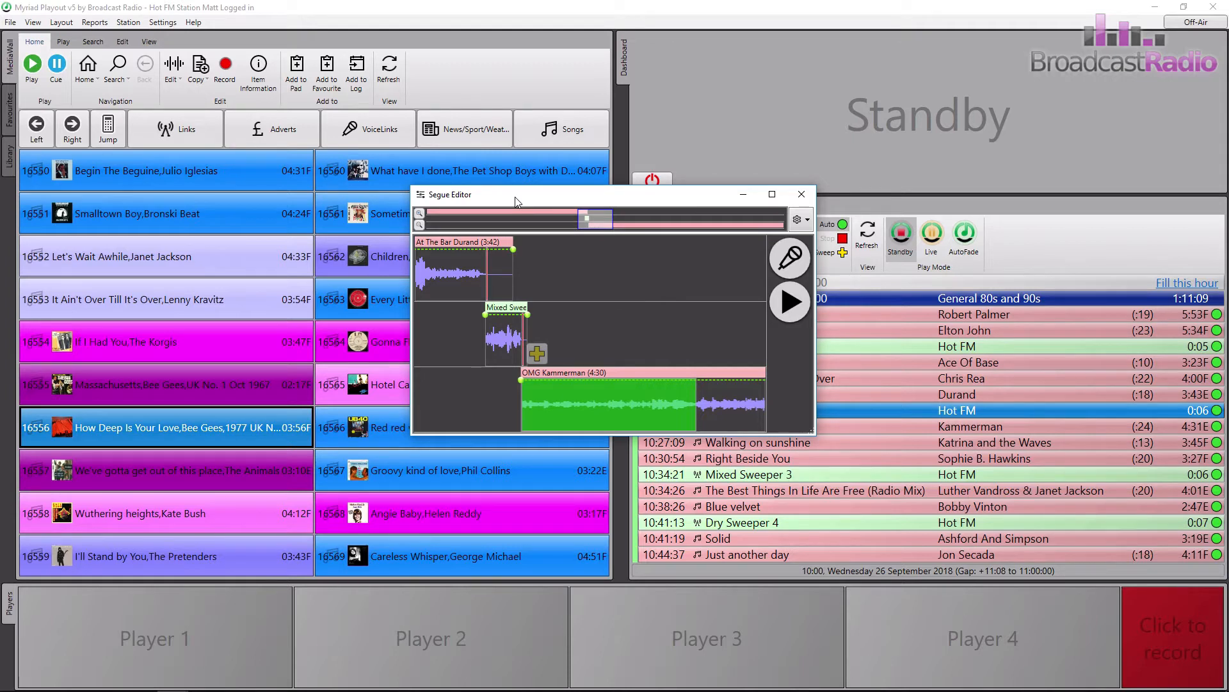
mouse_move(473, 247)
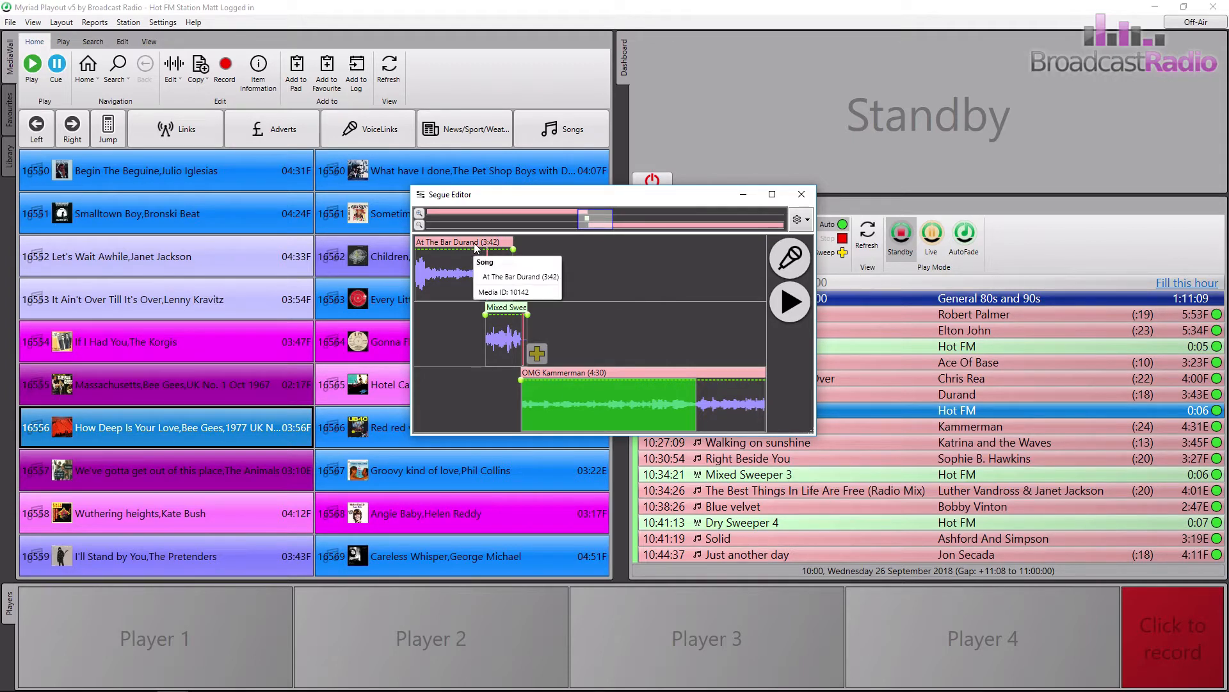
mouse_move(649, 374)
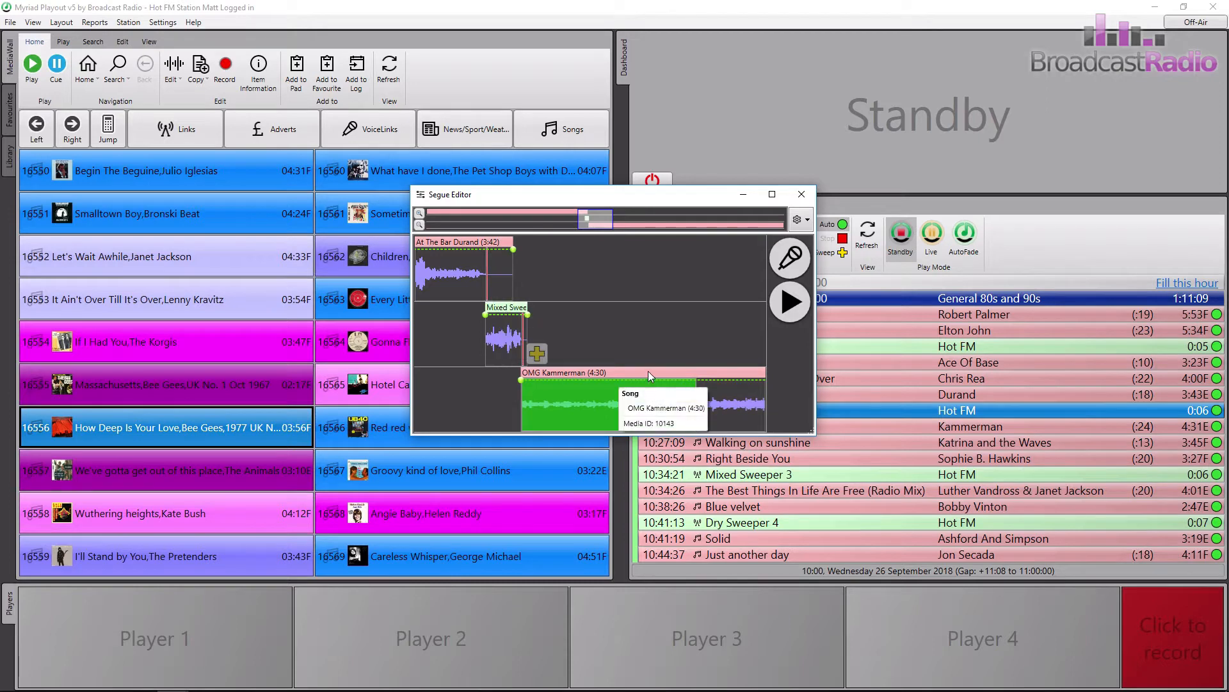
mouse_move(603, 282)
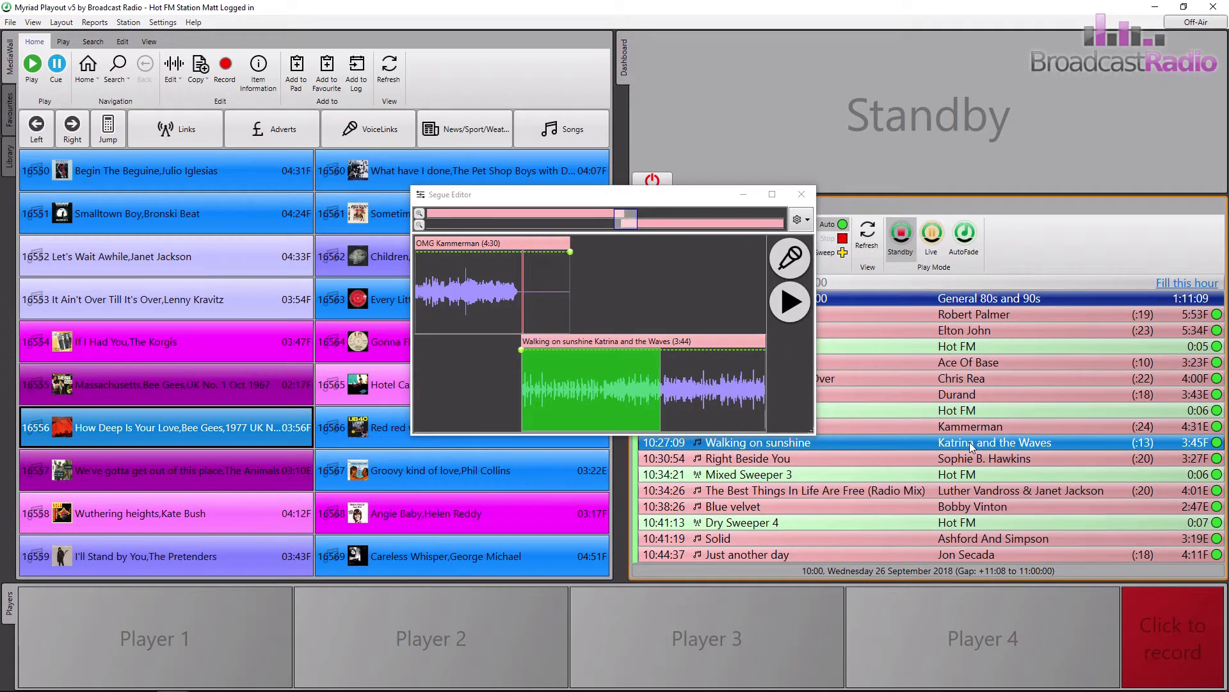
mouse_move(975, 422)
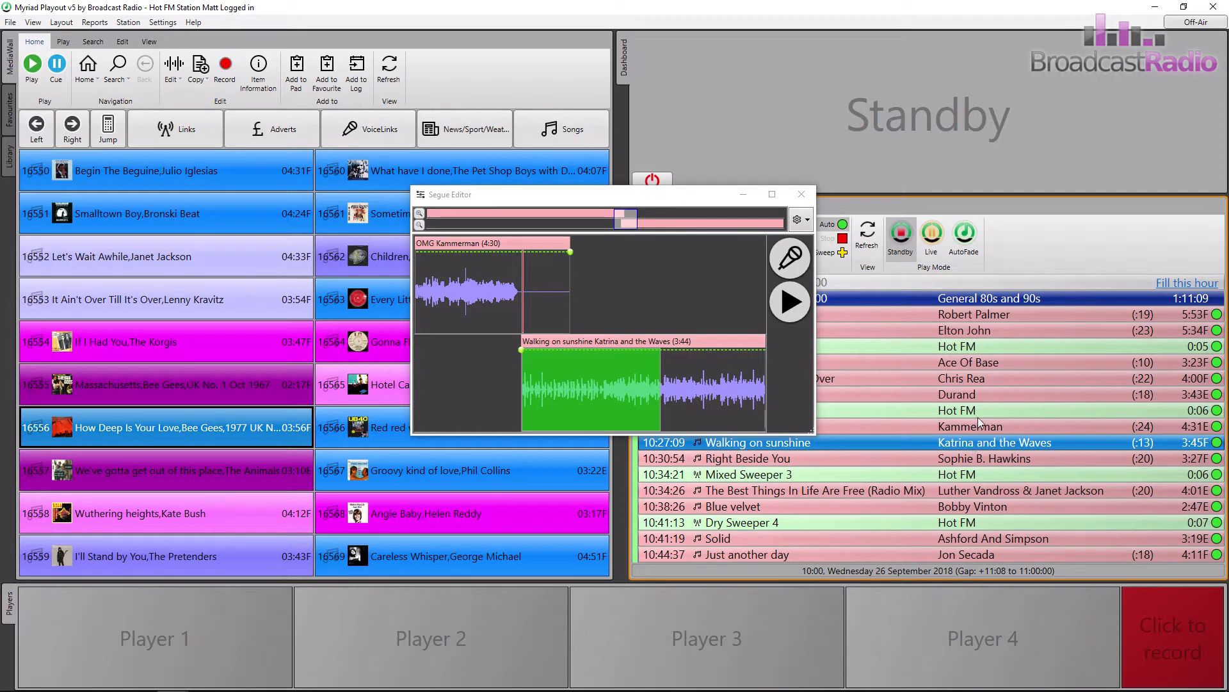
mouse_move(984, 414)
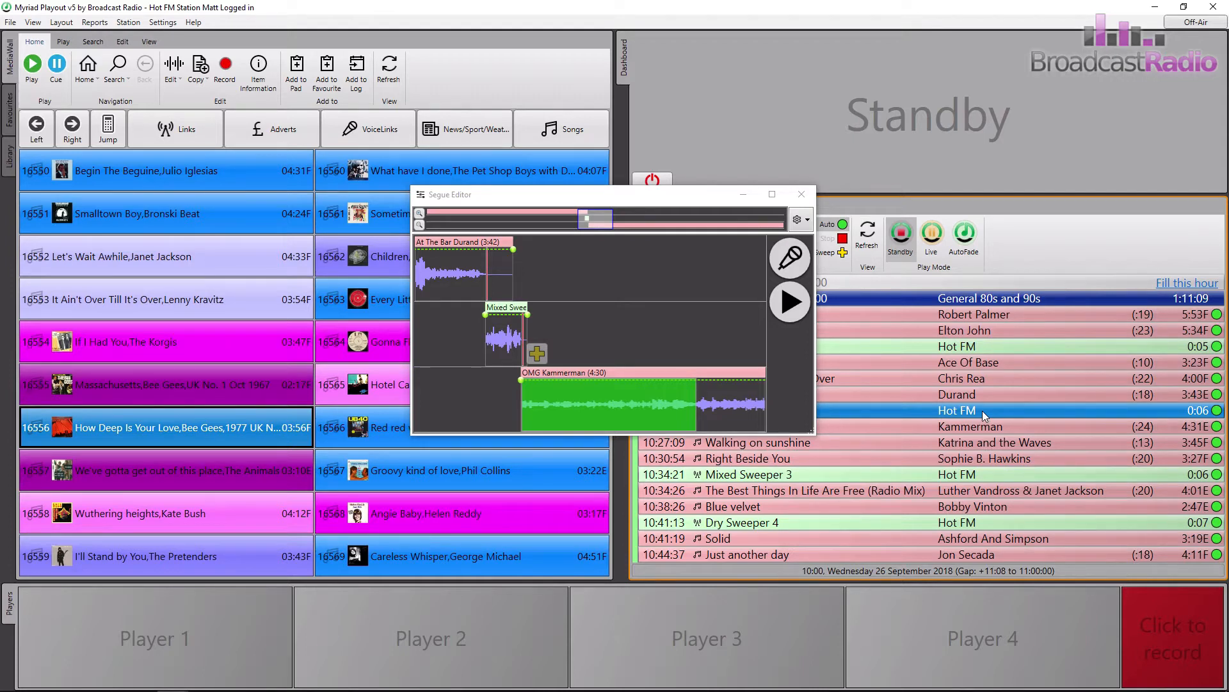
mouse_move(882, 394)
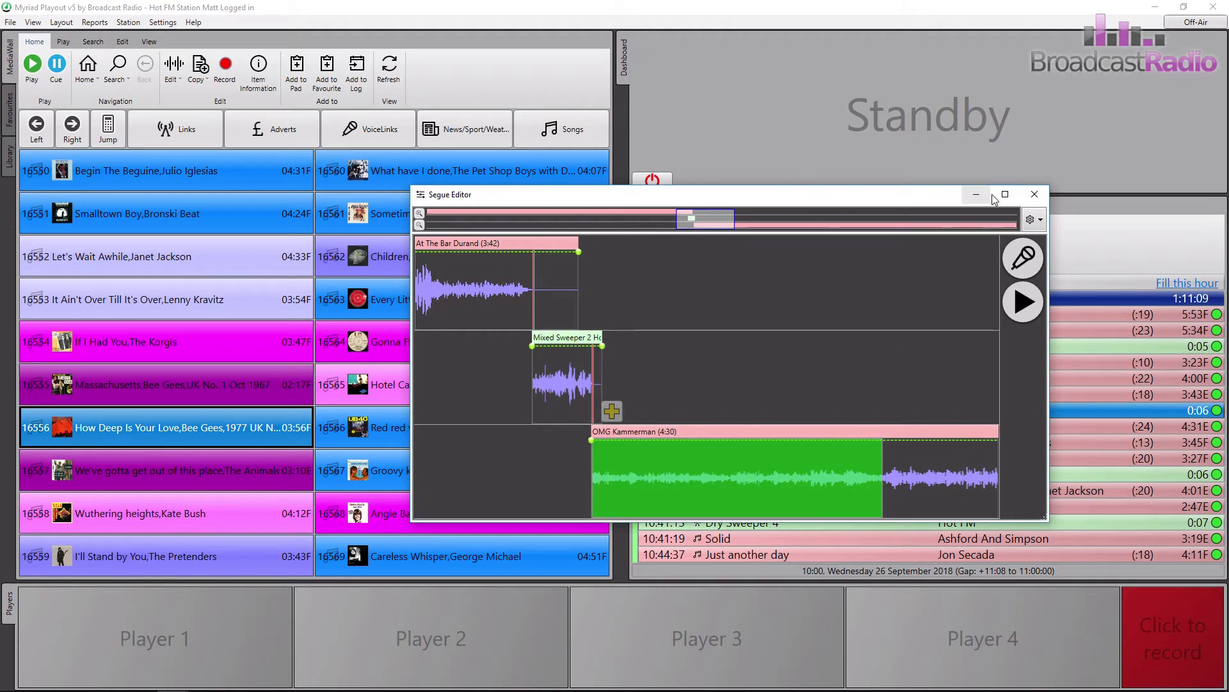
left_click(1004, 193)
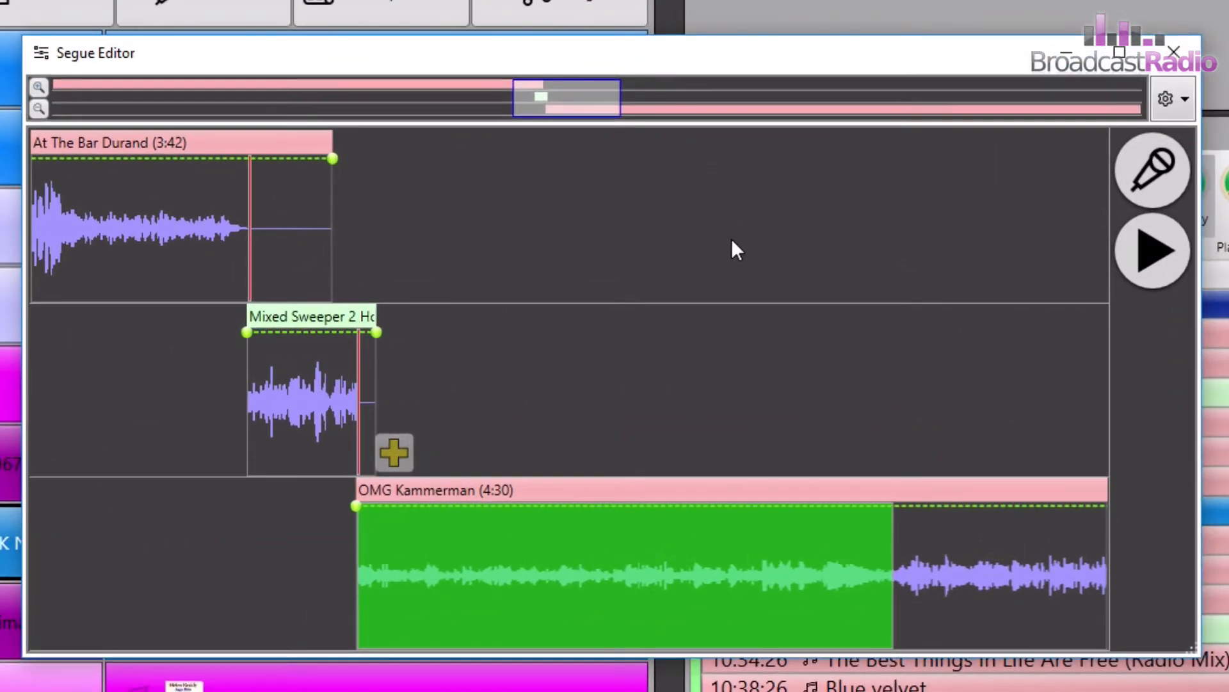
mouse_move(676, 221)
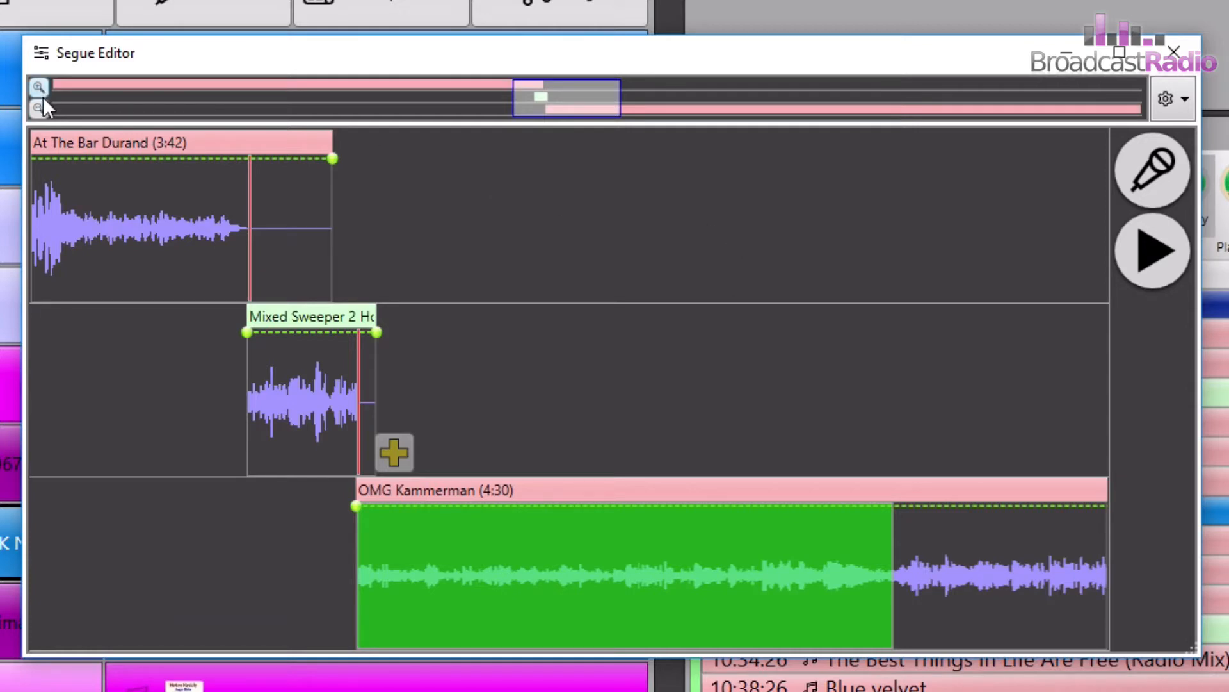
left_click(39, 108)
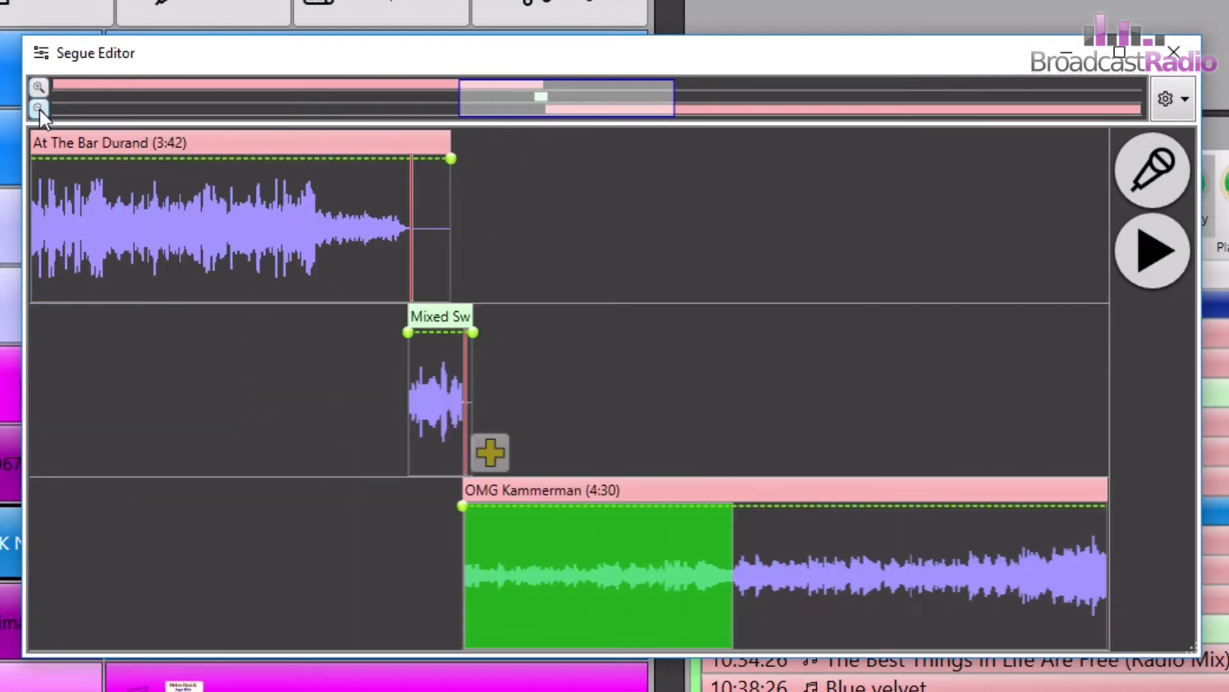
left_click(37, 108)
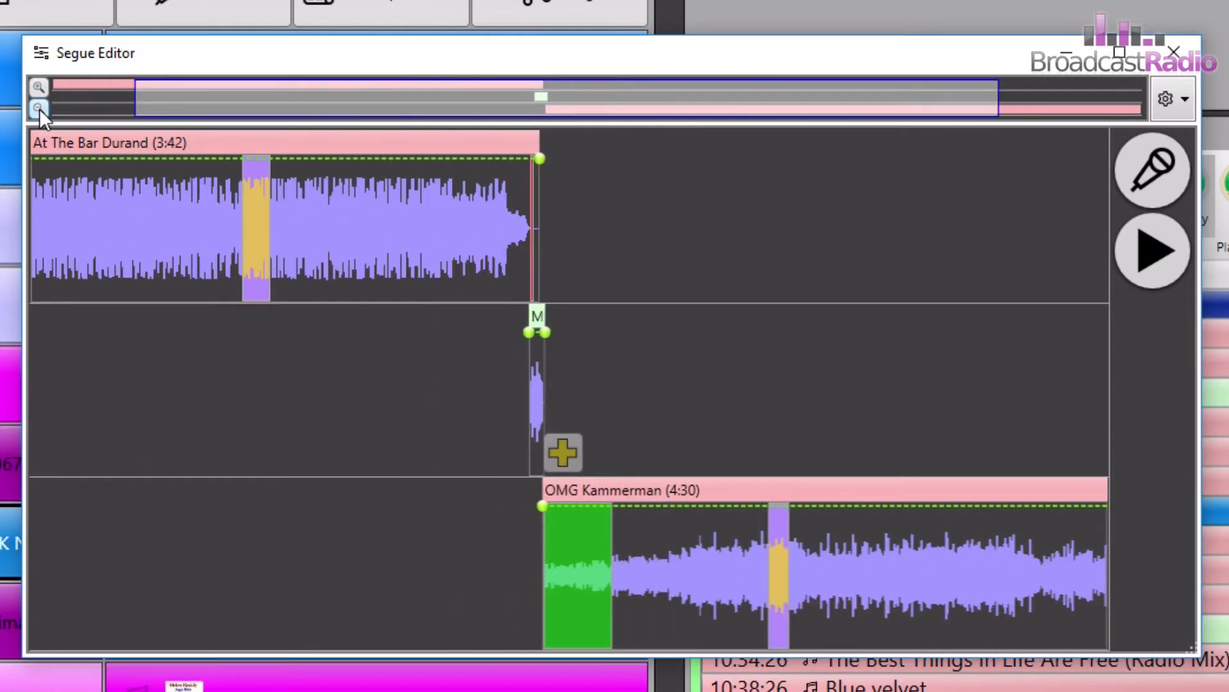
left_click(38, 87)
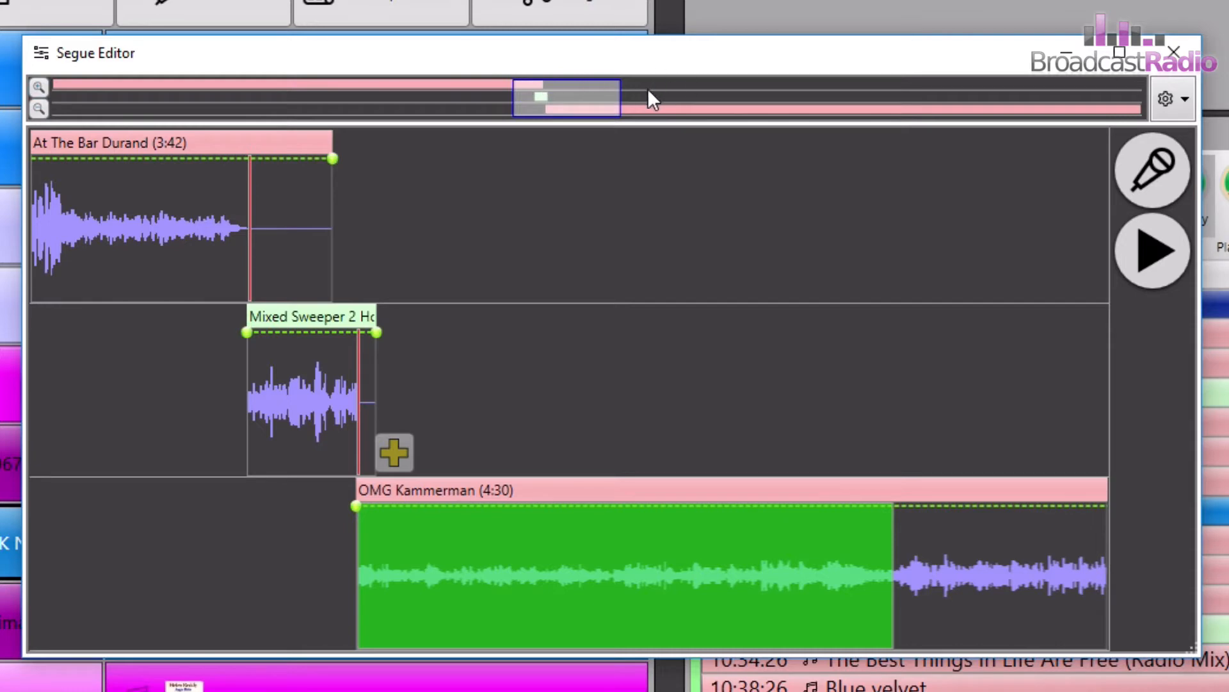
mouse_move(490, 121)
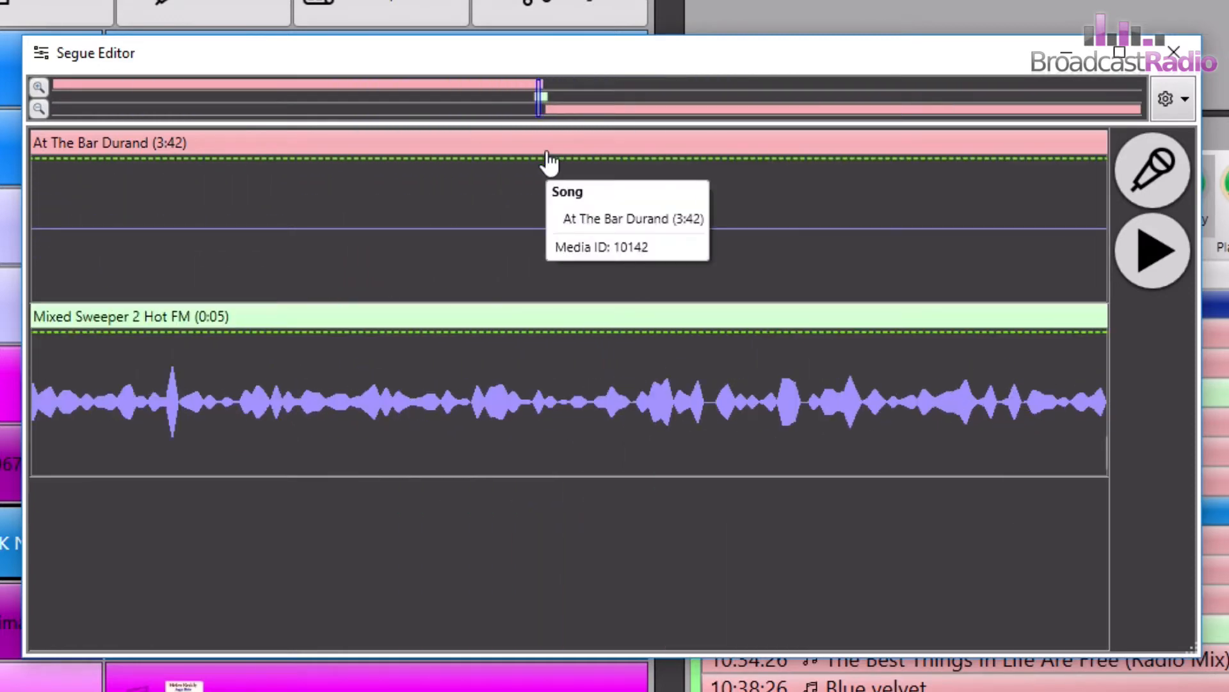
left_click_drag(540, 99, 541, 99)
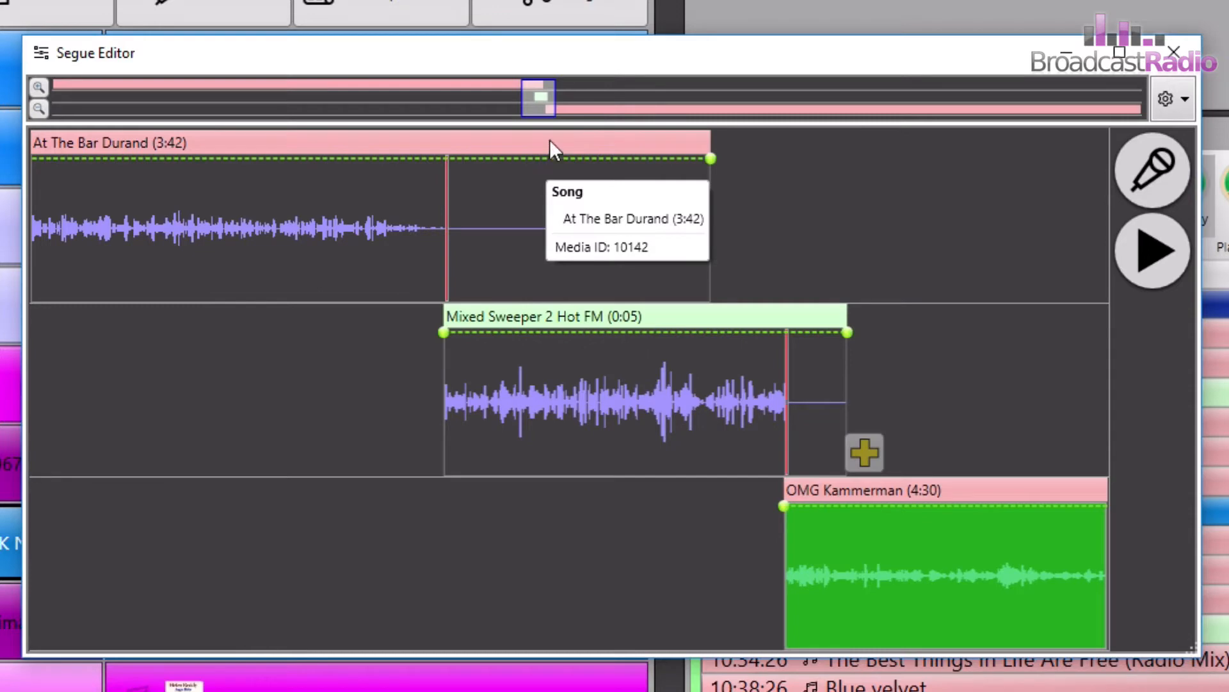
mouse_move(63, 107)
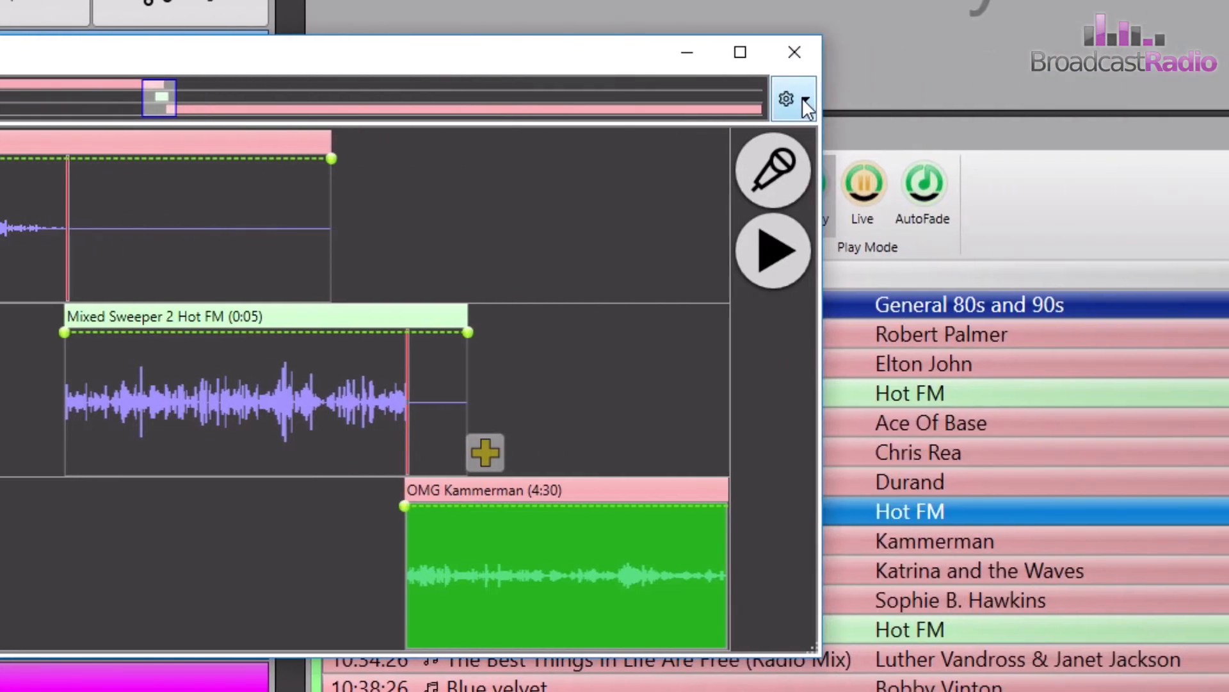
left_click(794, 98)
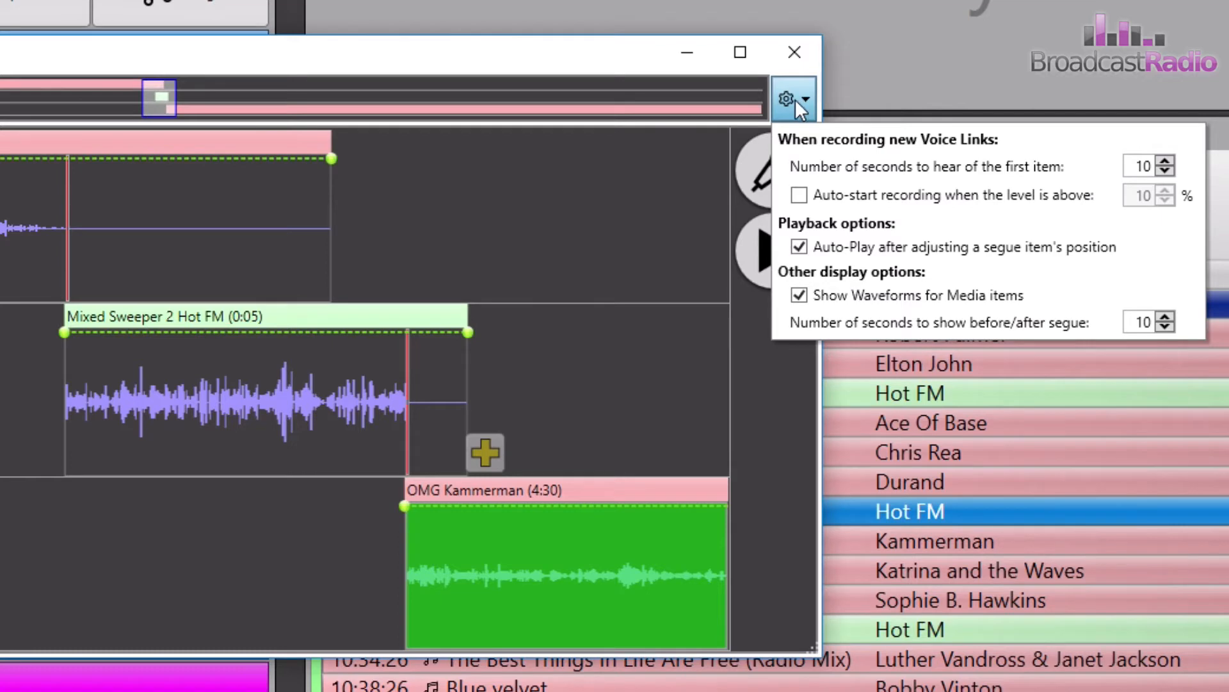
left_click(794, 98)
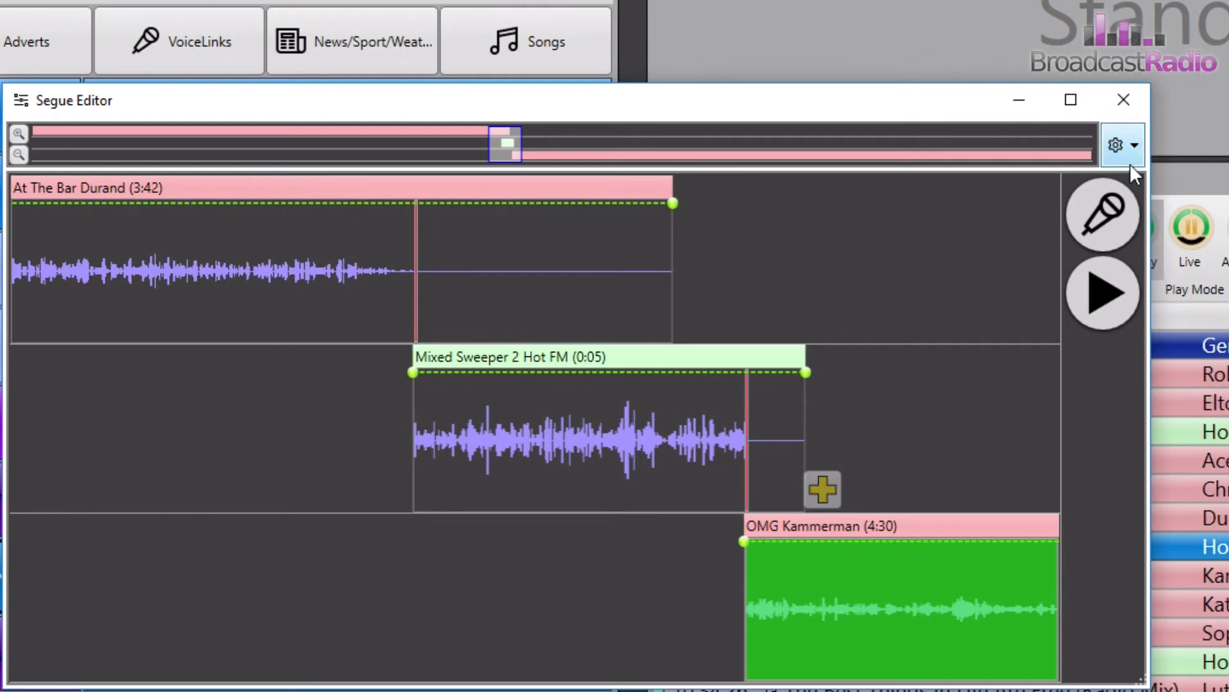
mouse_move(1104, 294)
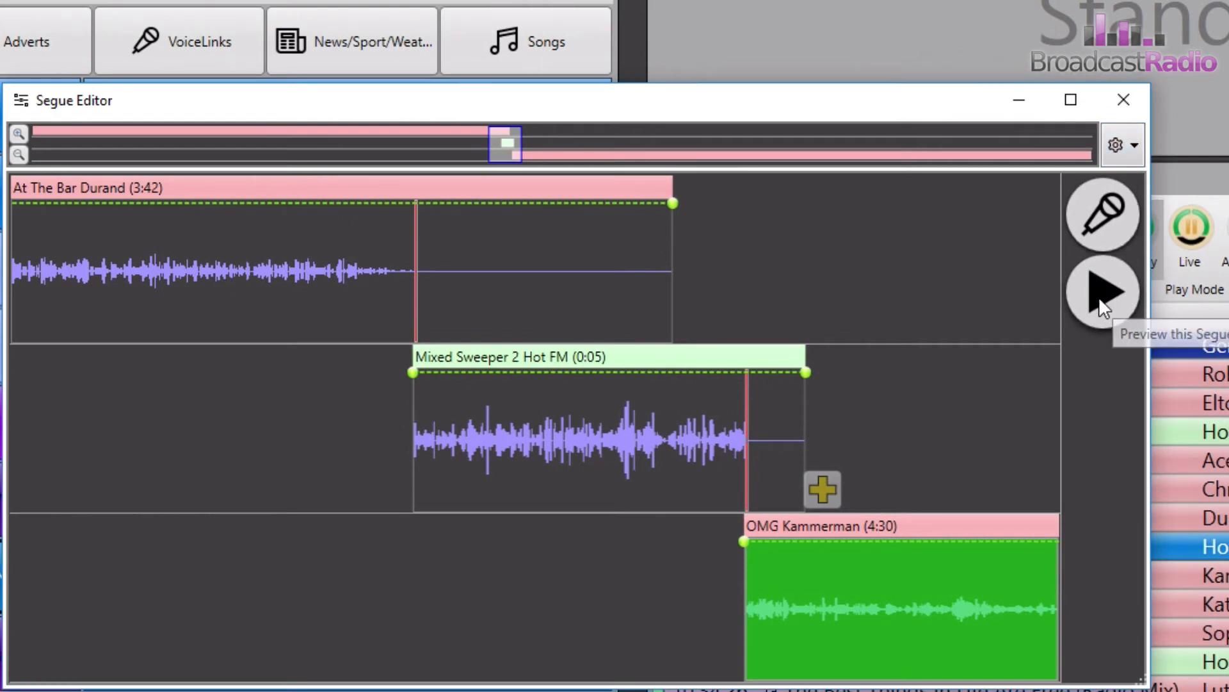
left_click(1101, 293)
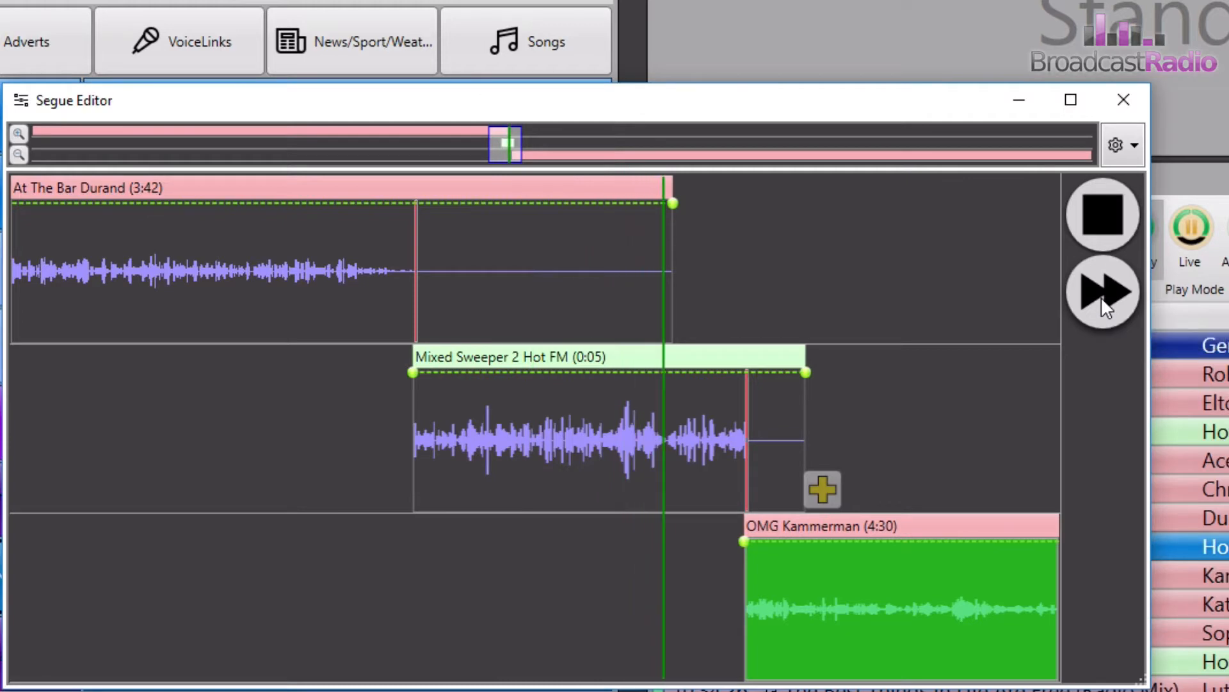
left_click(1102, 292)
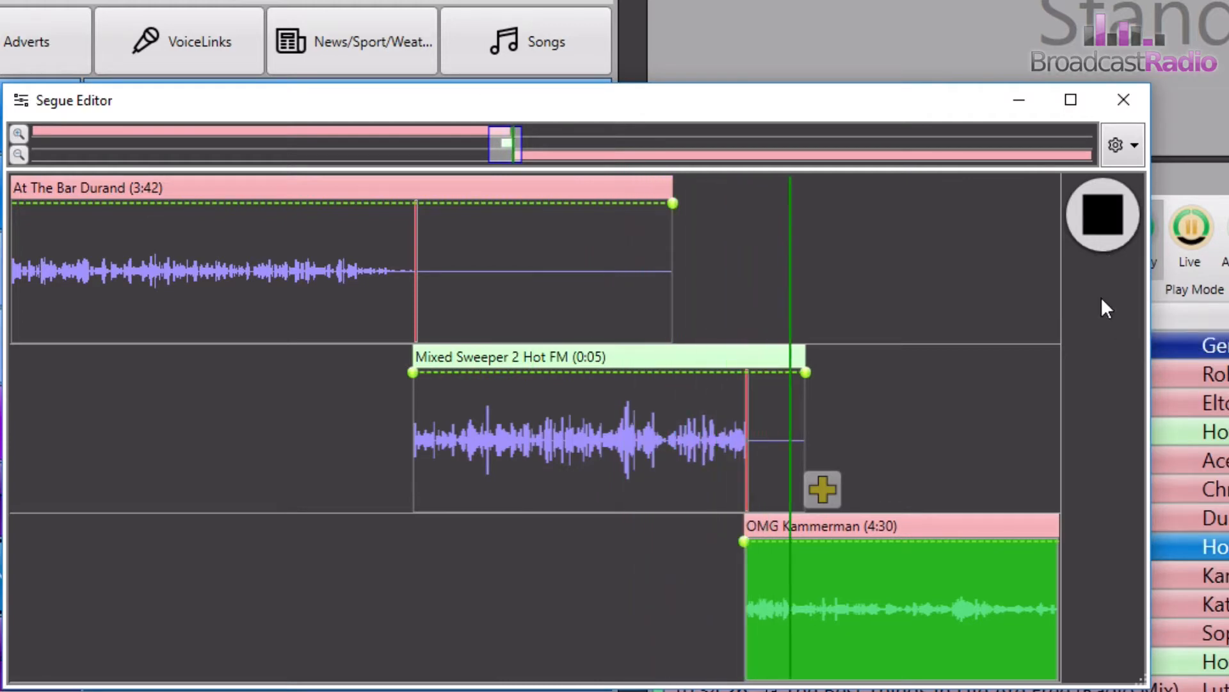
left_click(1101, 214)
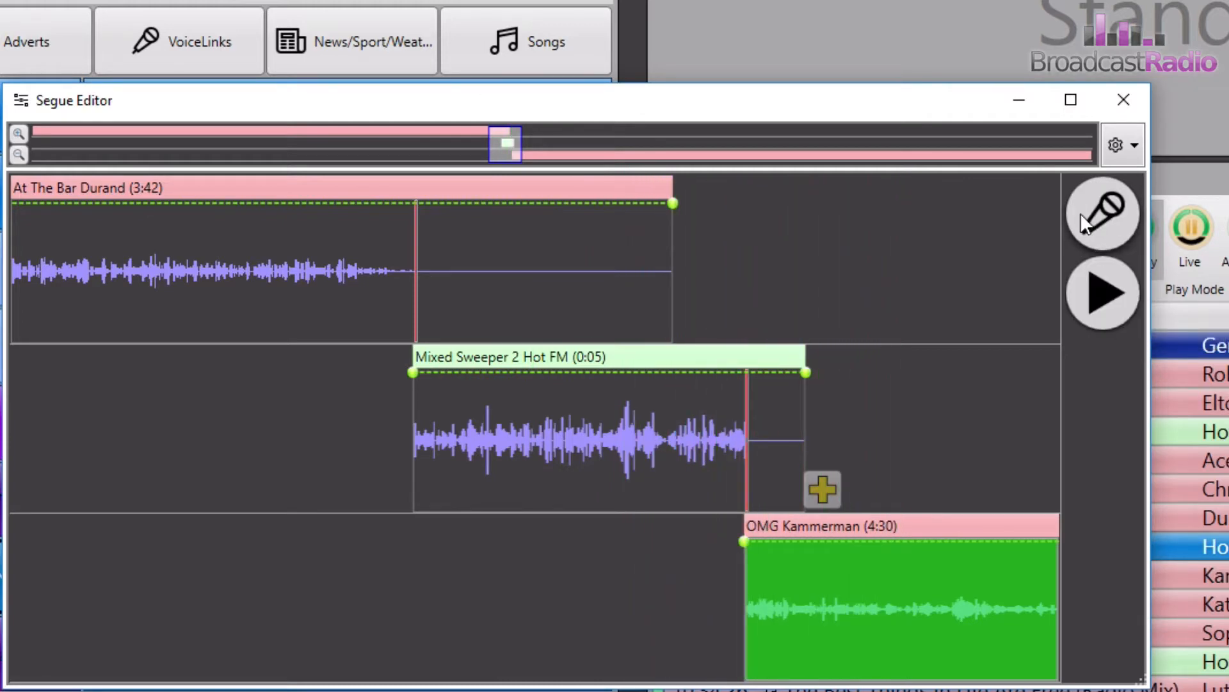
mouse_move(1103, 214)
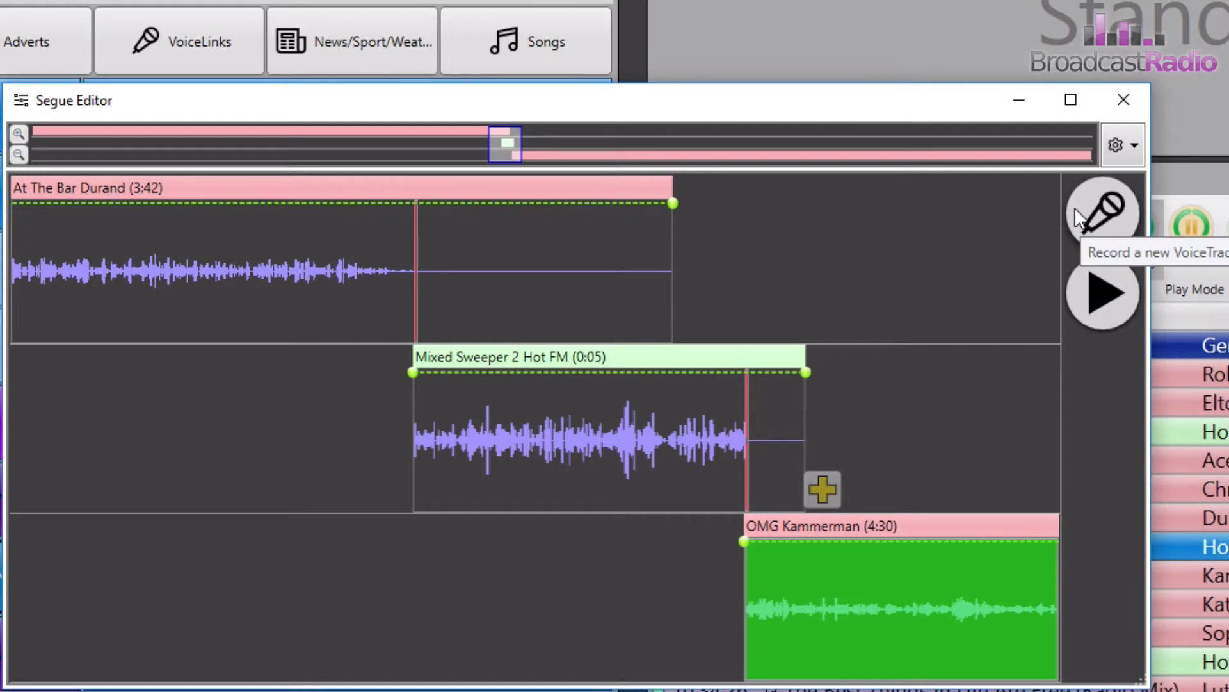
mouse_move(238, 304)
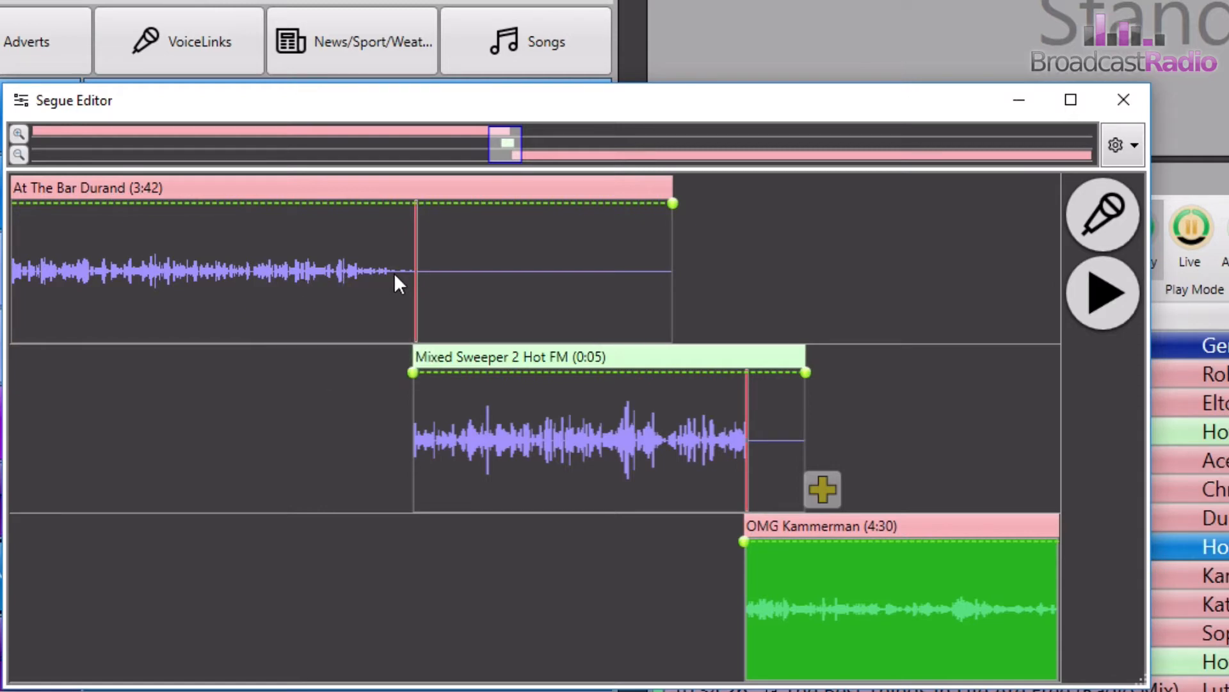
mouse_move(406, 314)
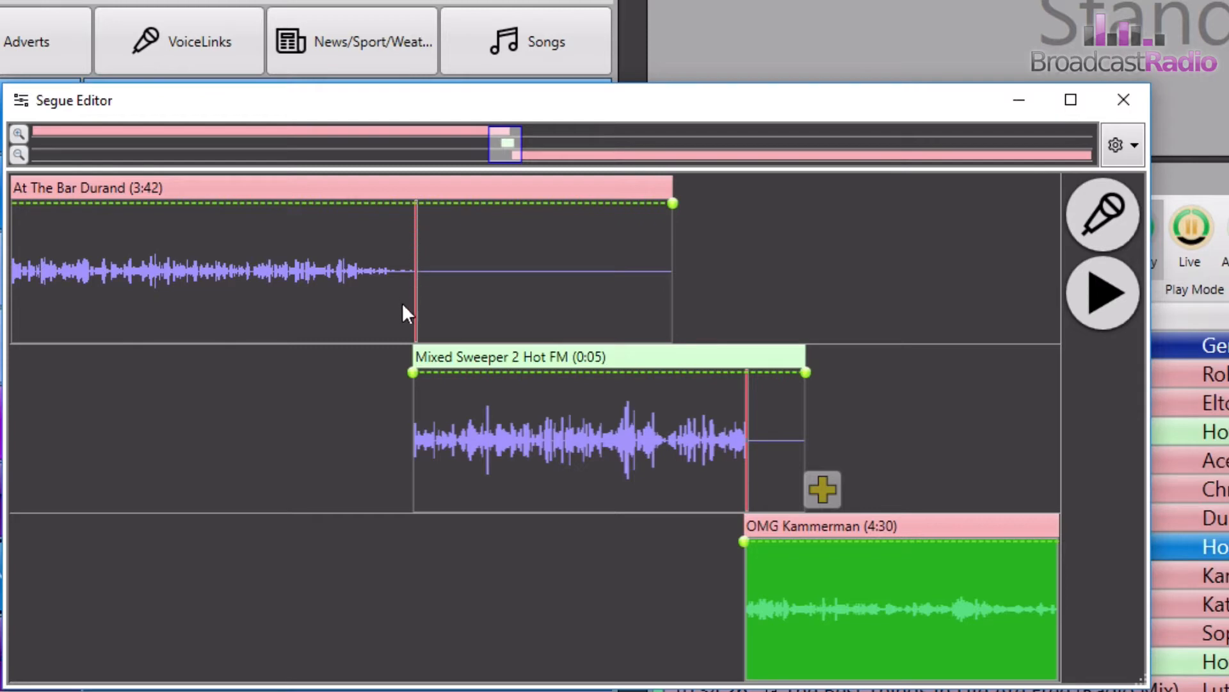
mouse_move(306, 296)
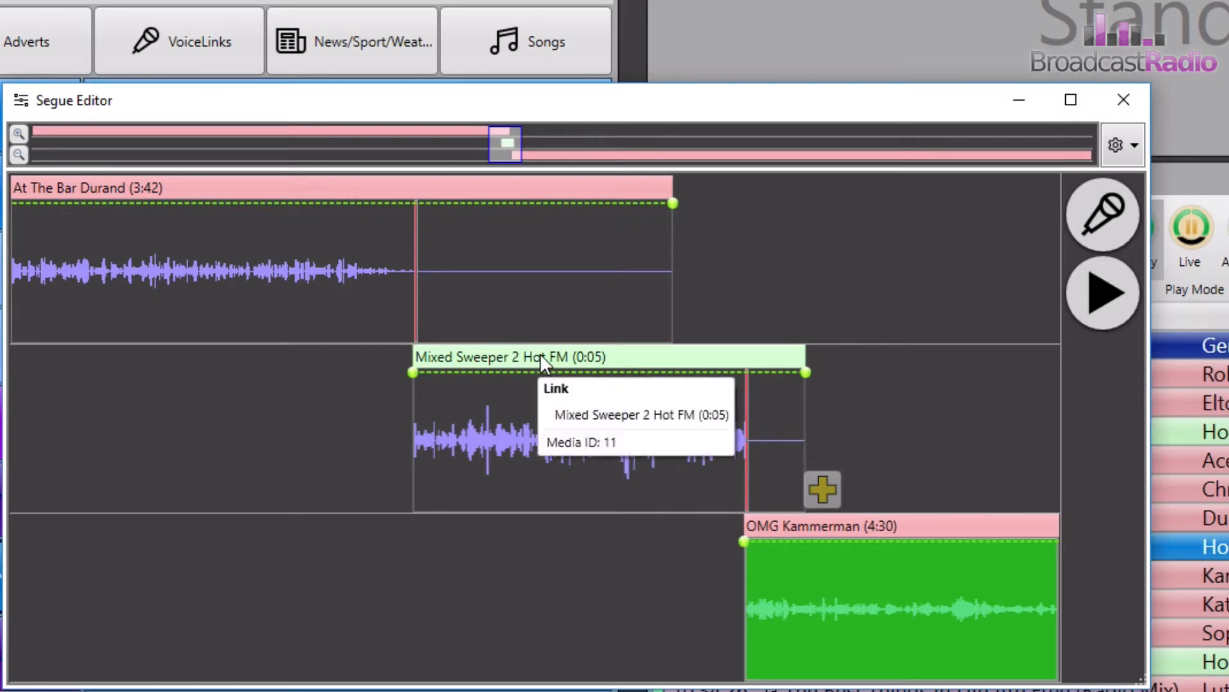
mouse_move(566, 361)
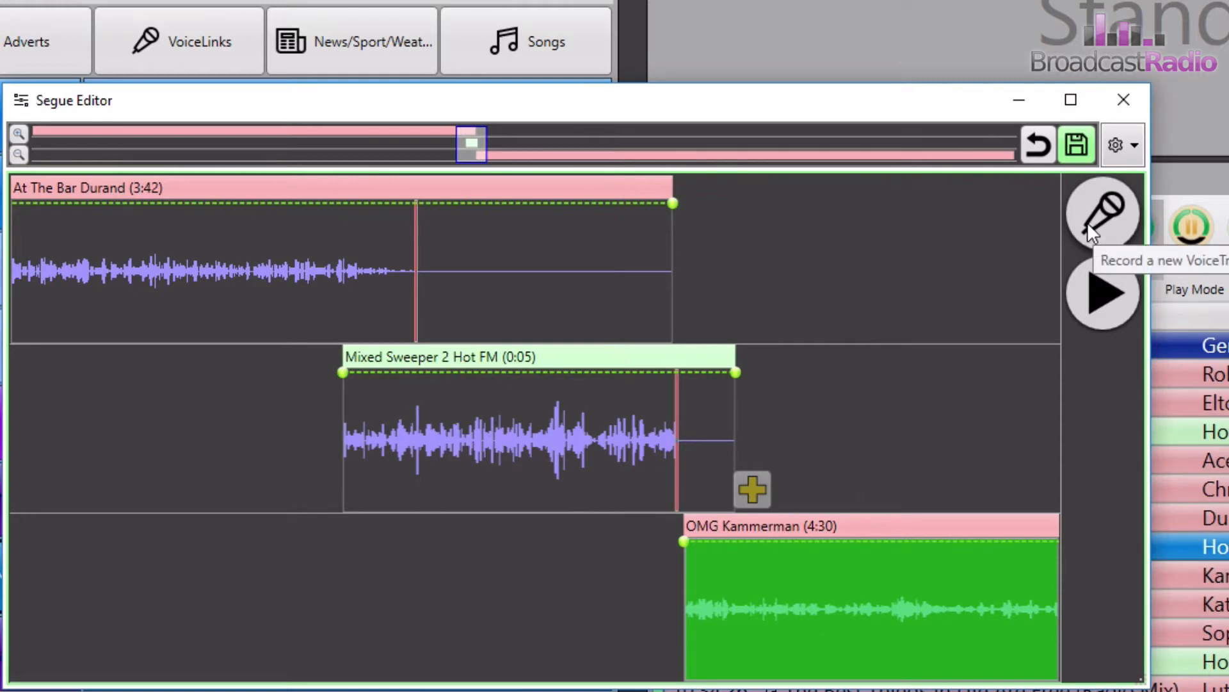
mouse_move(1022, 239)
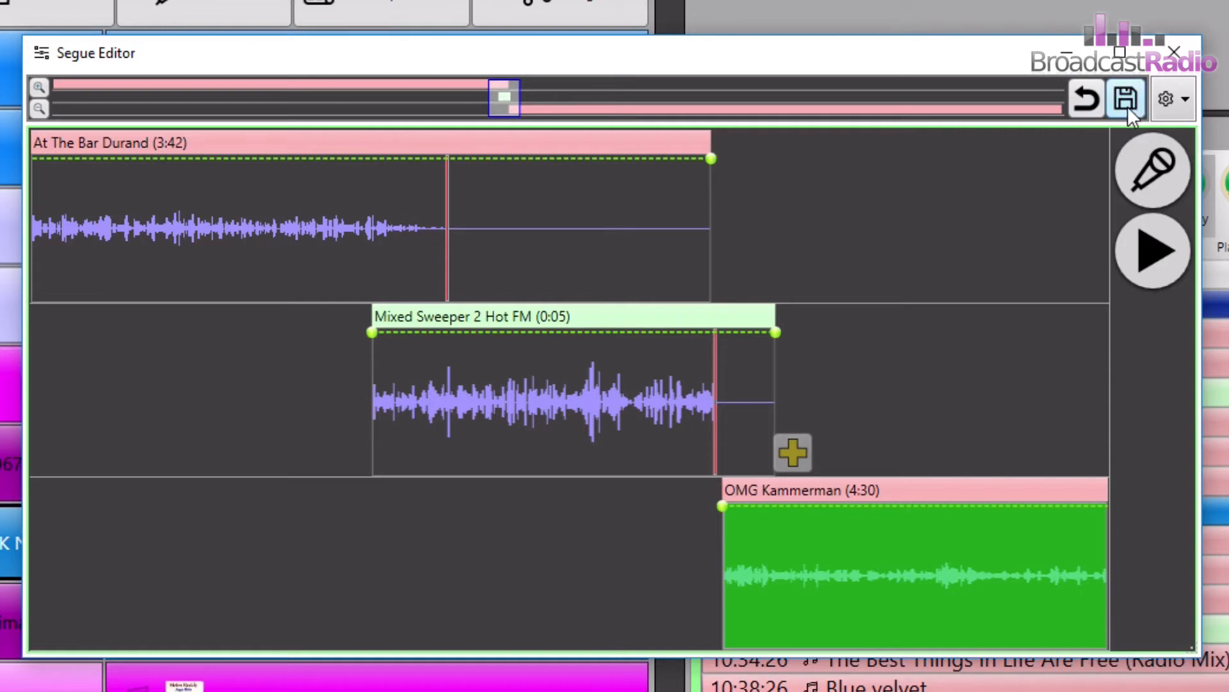
mouse_move(1127, 98)
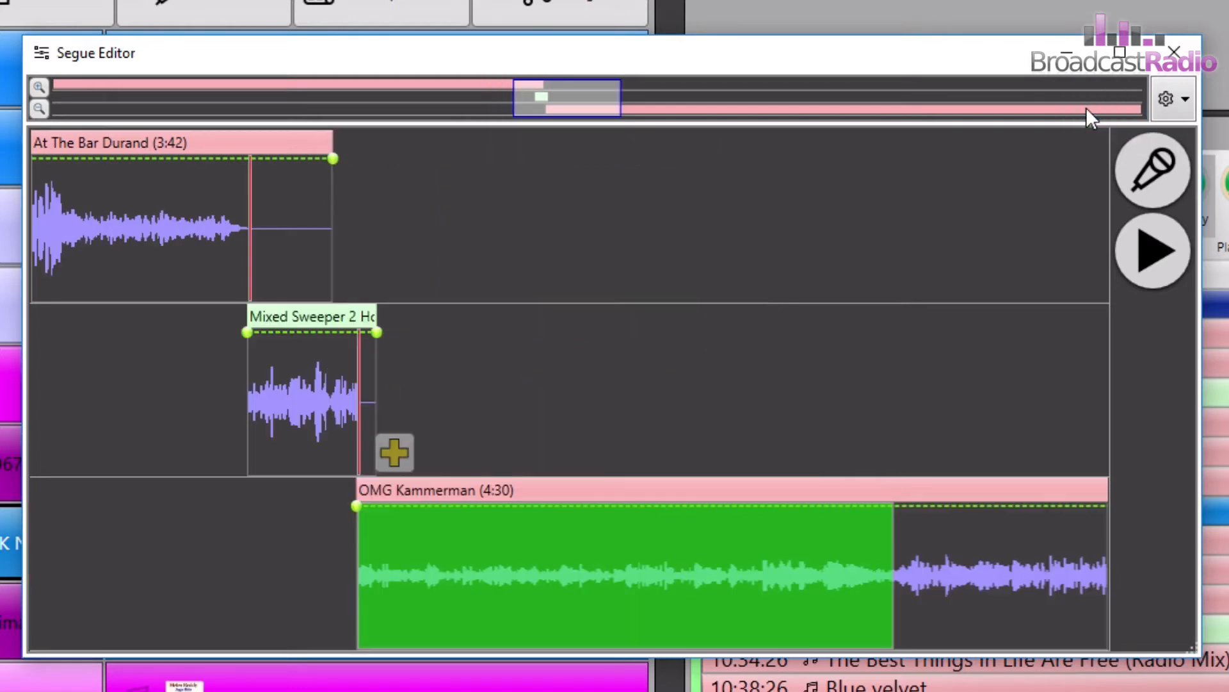
mouse_move(998, 205)
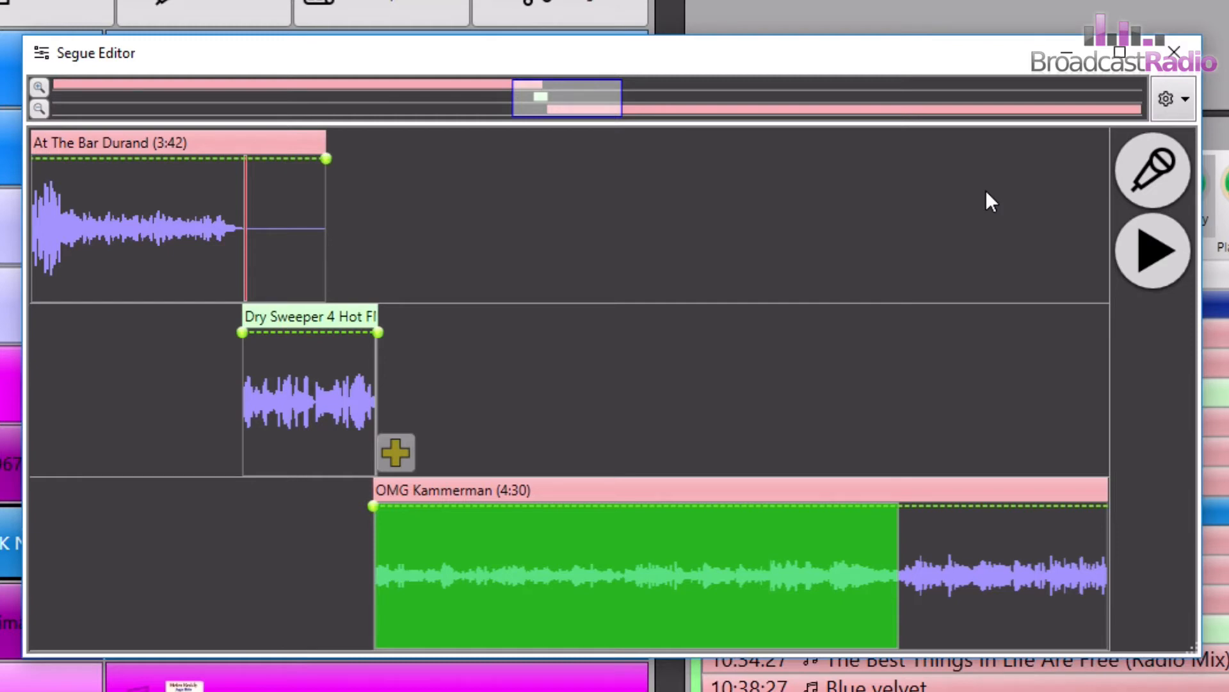
mouse_move(482, 546)
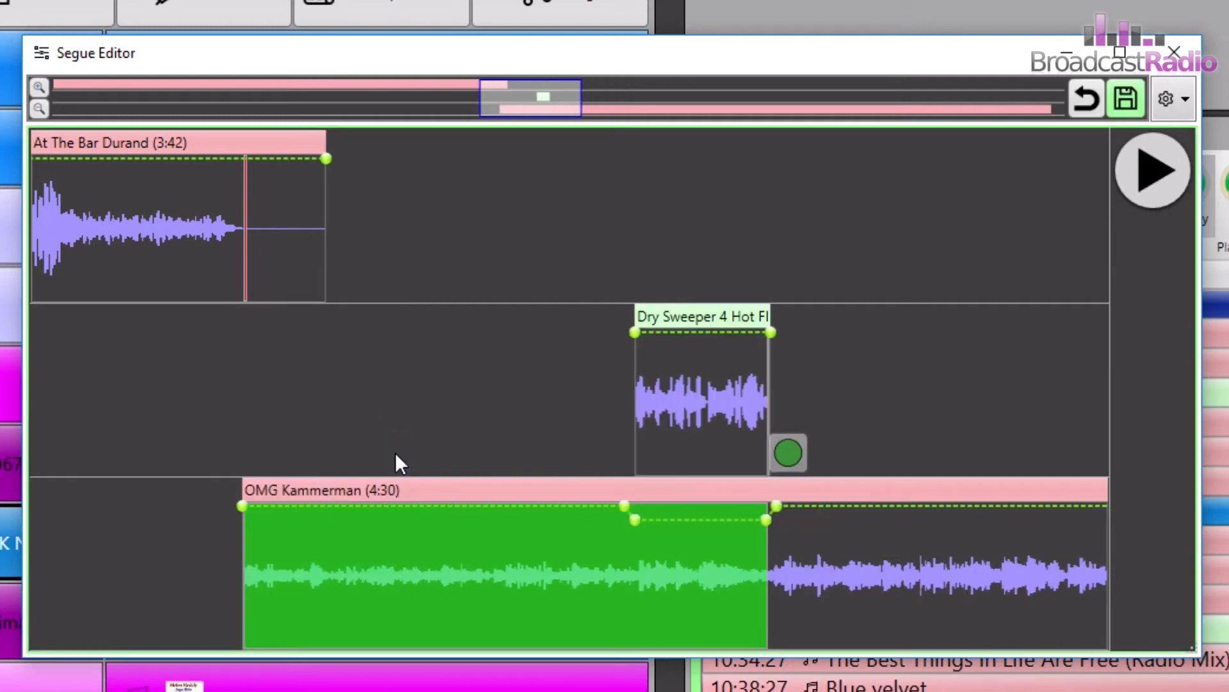
mouse_move(451, 378)
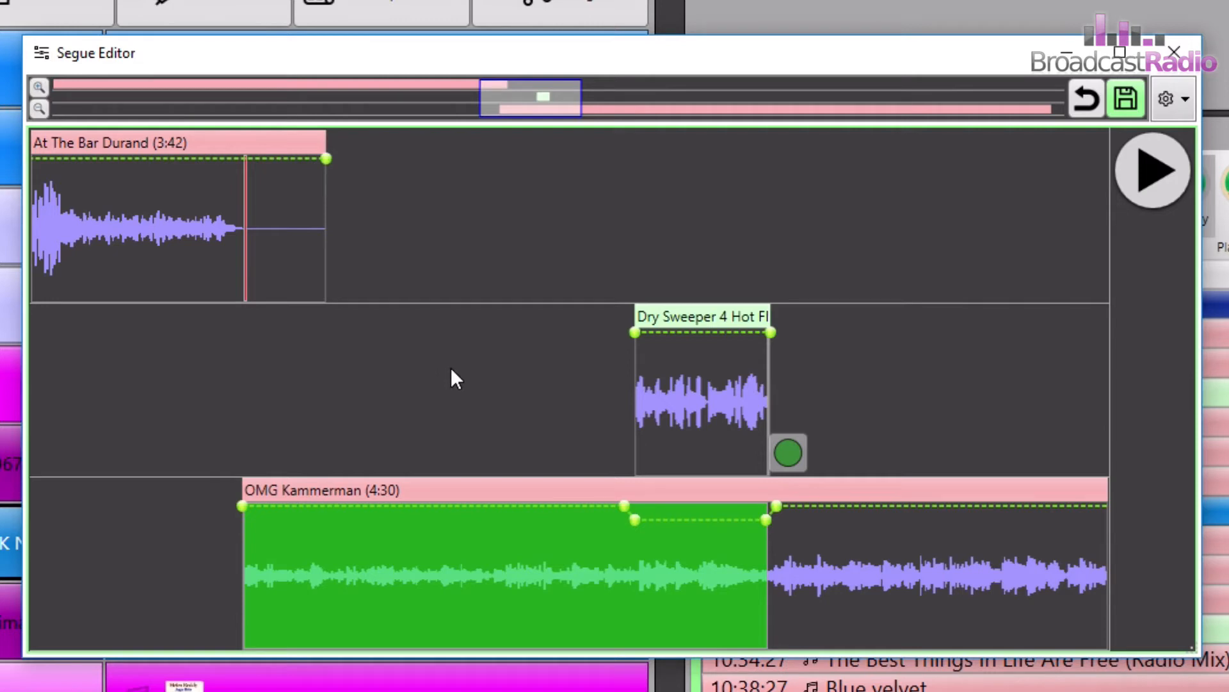
mouse_move(1093, 218)
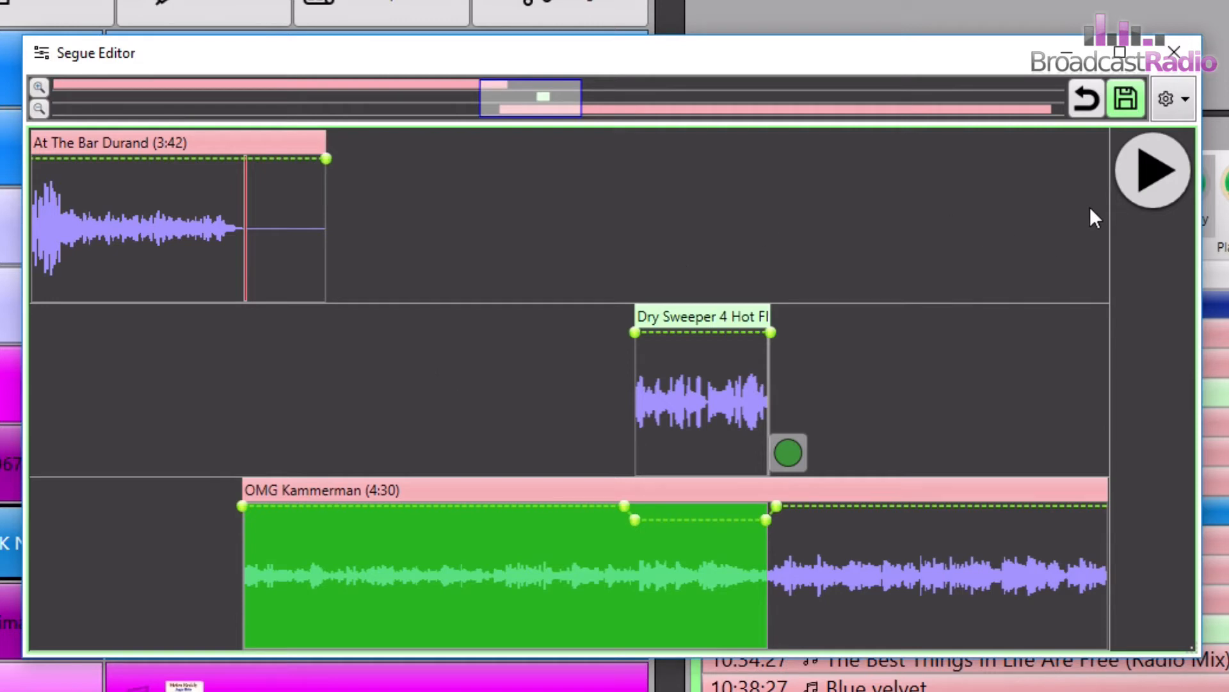
Preview the Dry Sweeper 4 Hot FM segue repeatedly, starting and stopping playback to check timing and ducking
left_click(1152, 170)
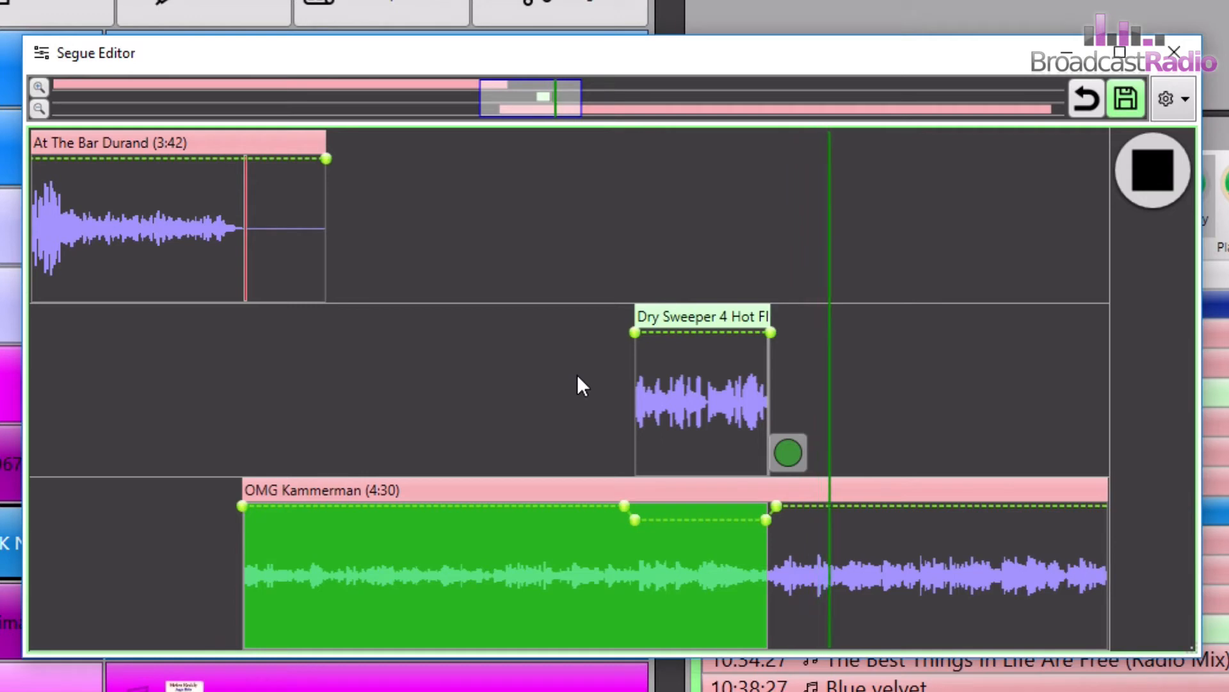
left_click(1151, 171)
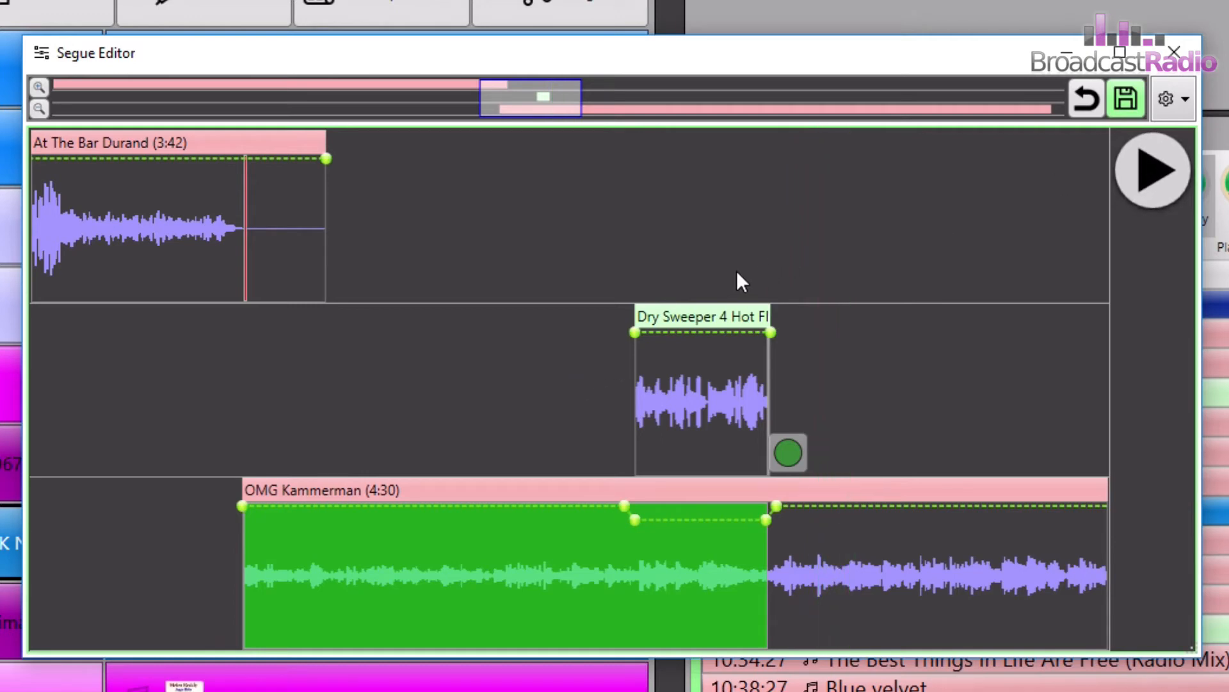
mouse_move(737, 414)
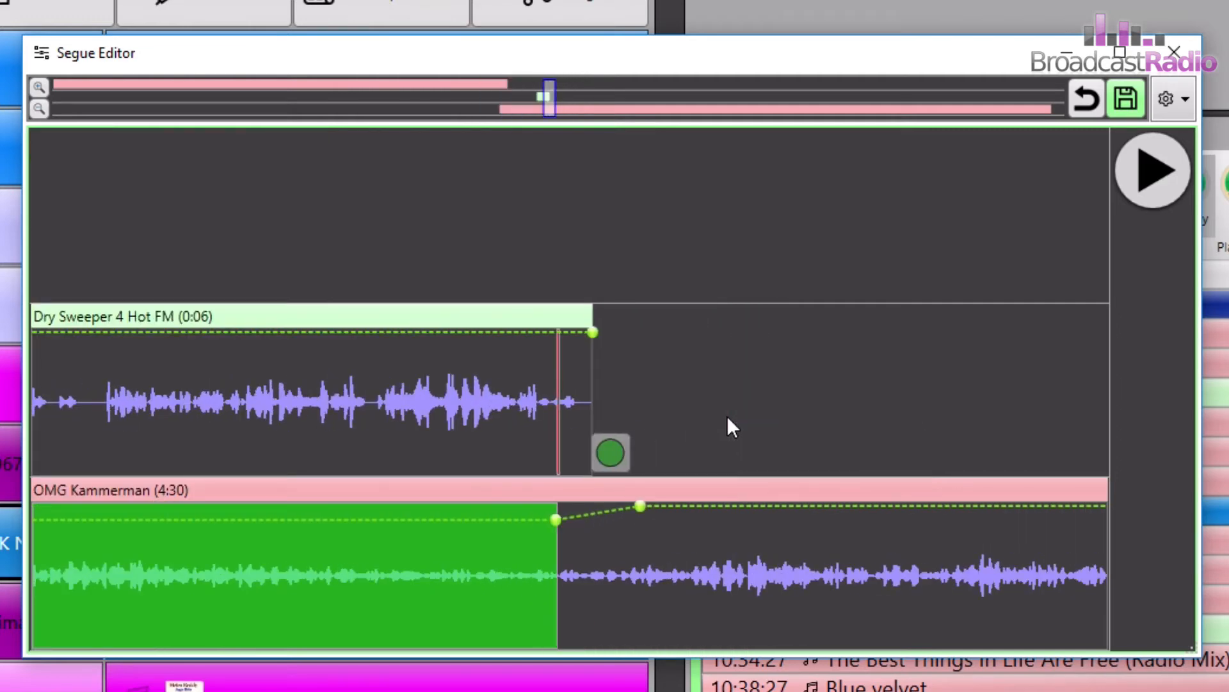
mouse_move(286, 396)
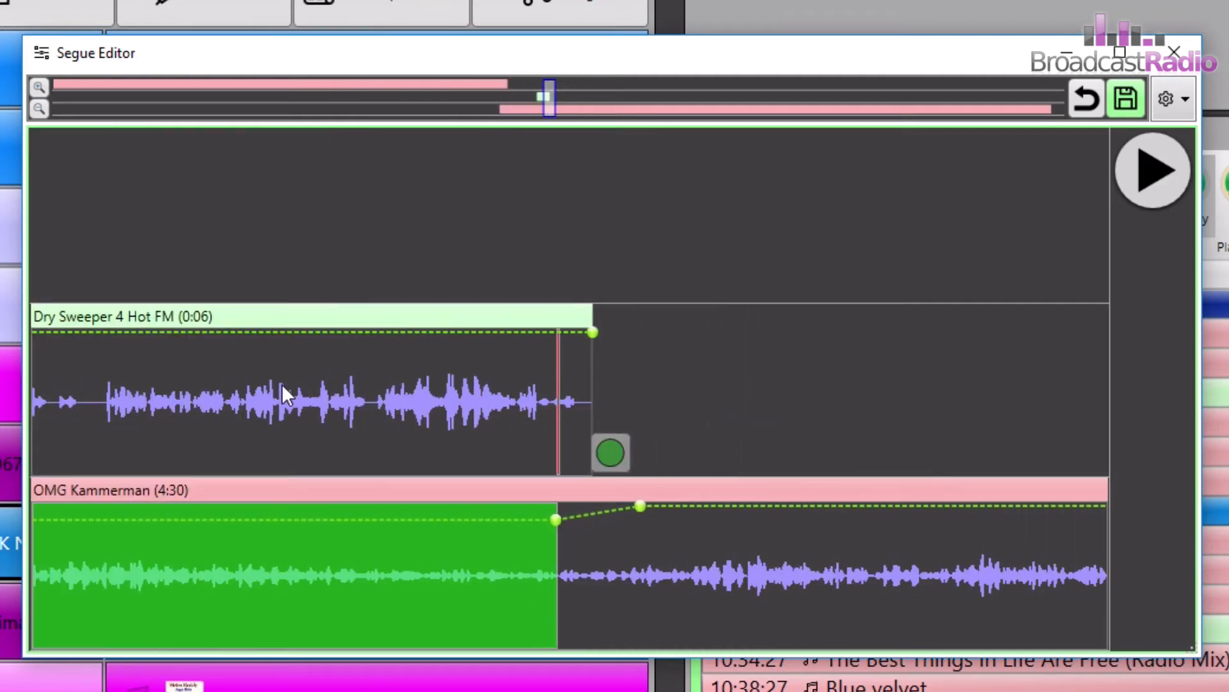
mouse_move(261, 399)
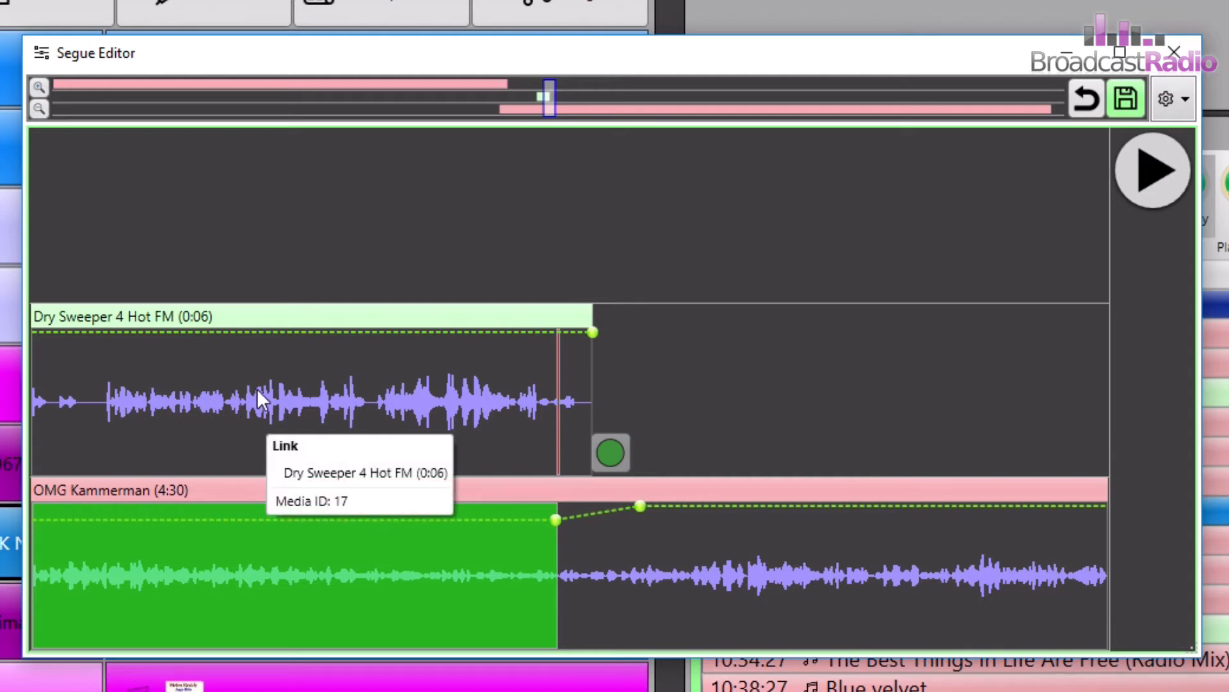
left_click(1152, 170)
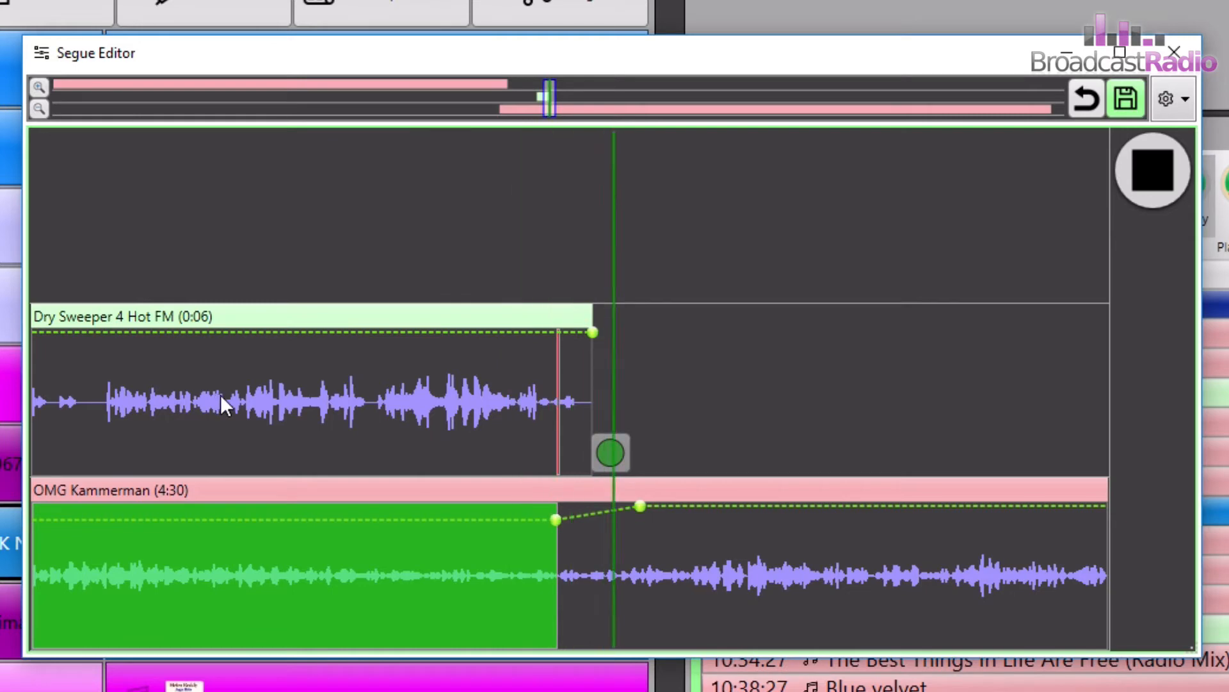
left_click(1152, 170)
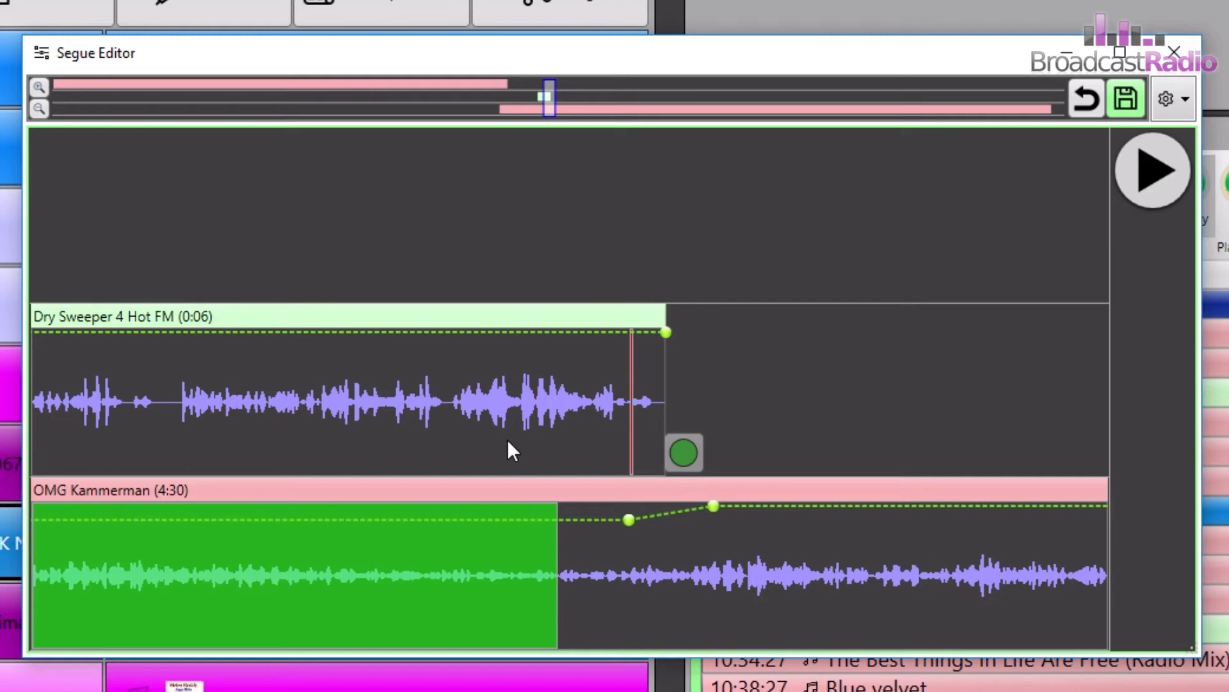
left_click(1153, 171)
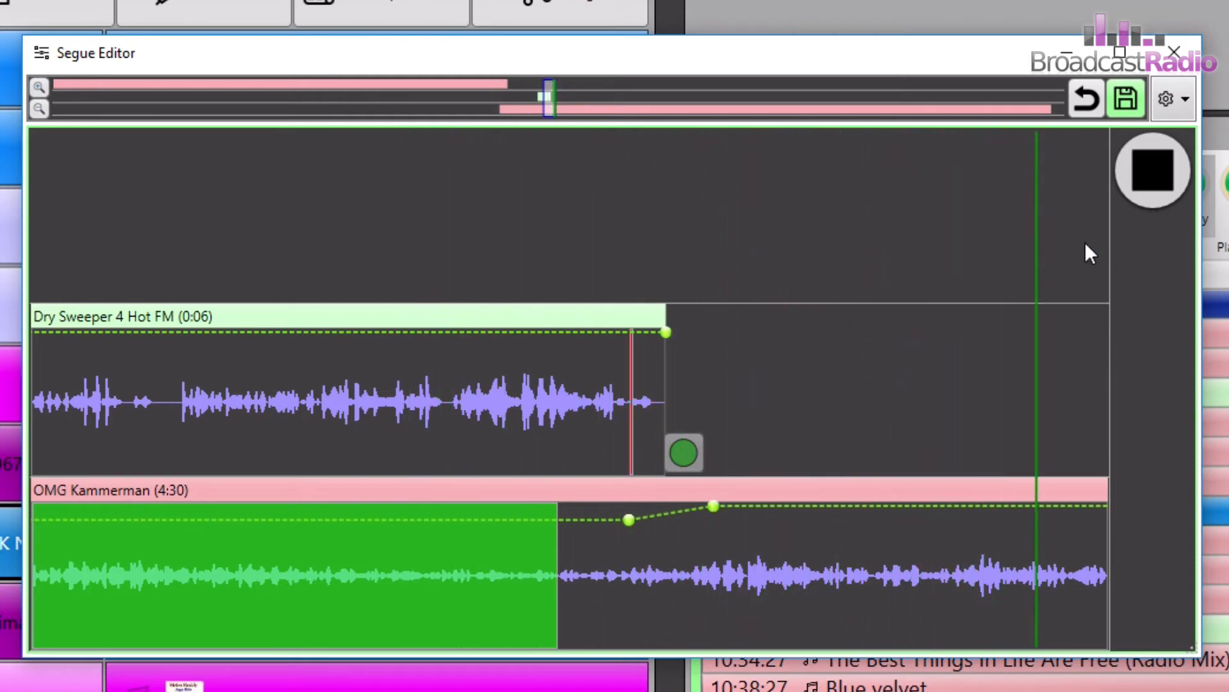
left_click(1153, 170)
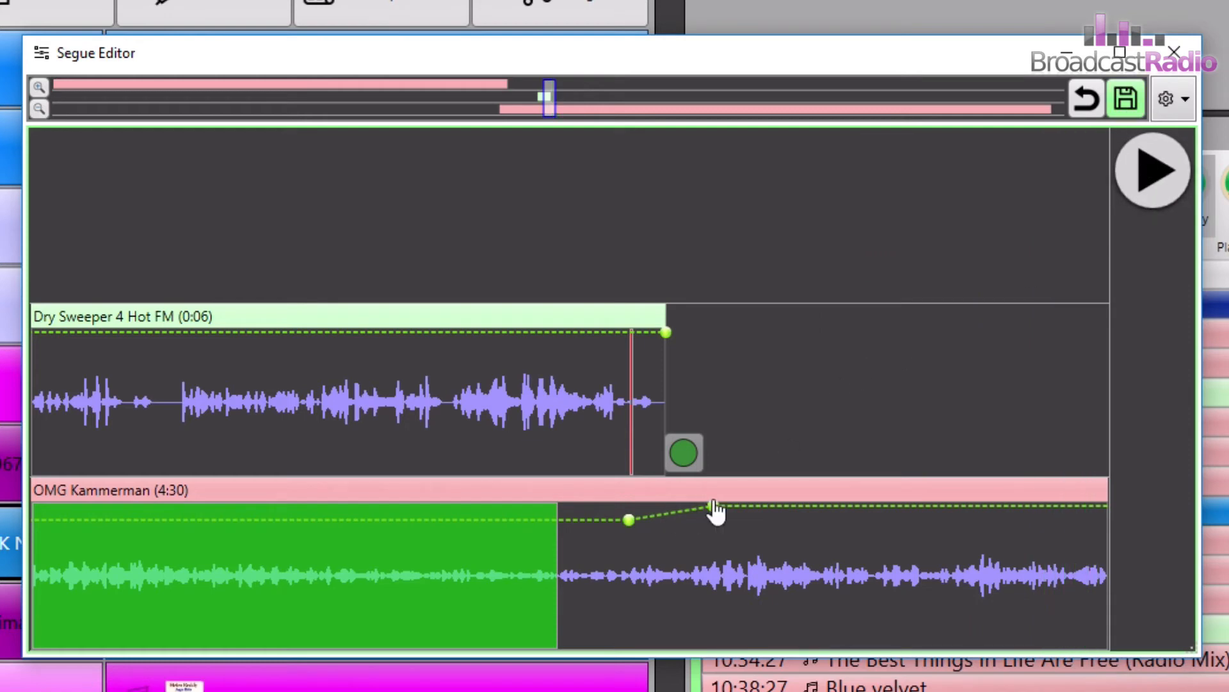
mouse_move(713, 506)
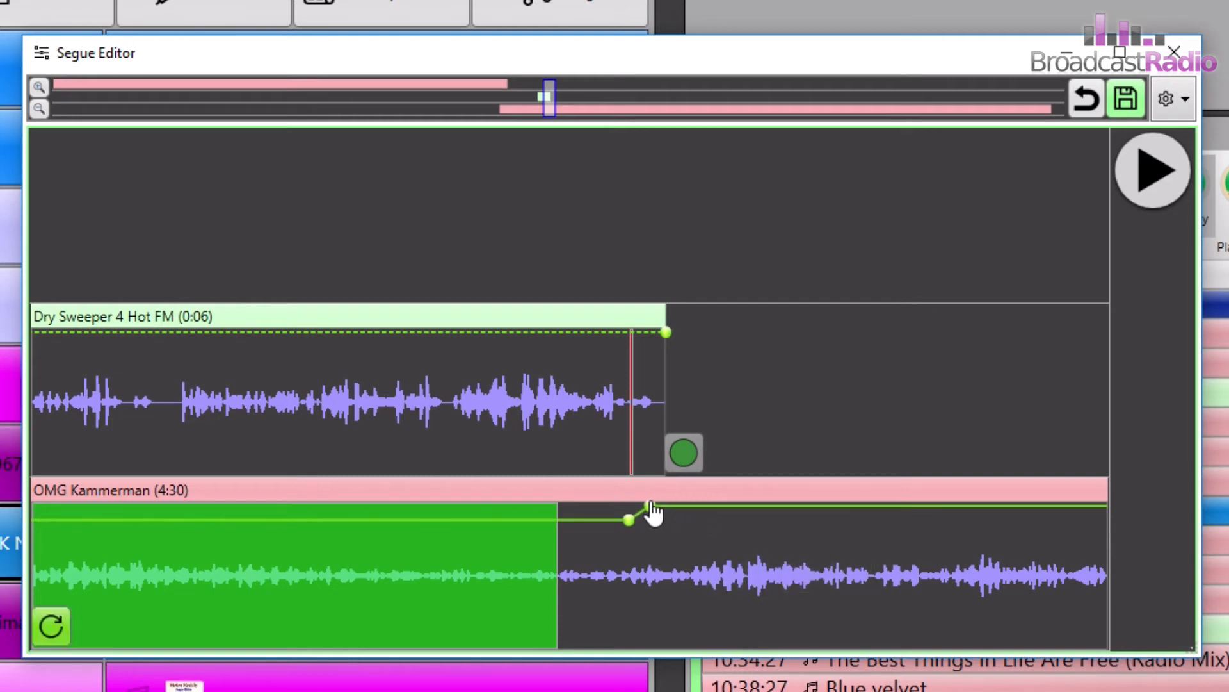
left_click(1151, 171)
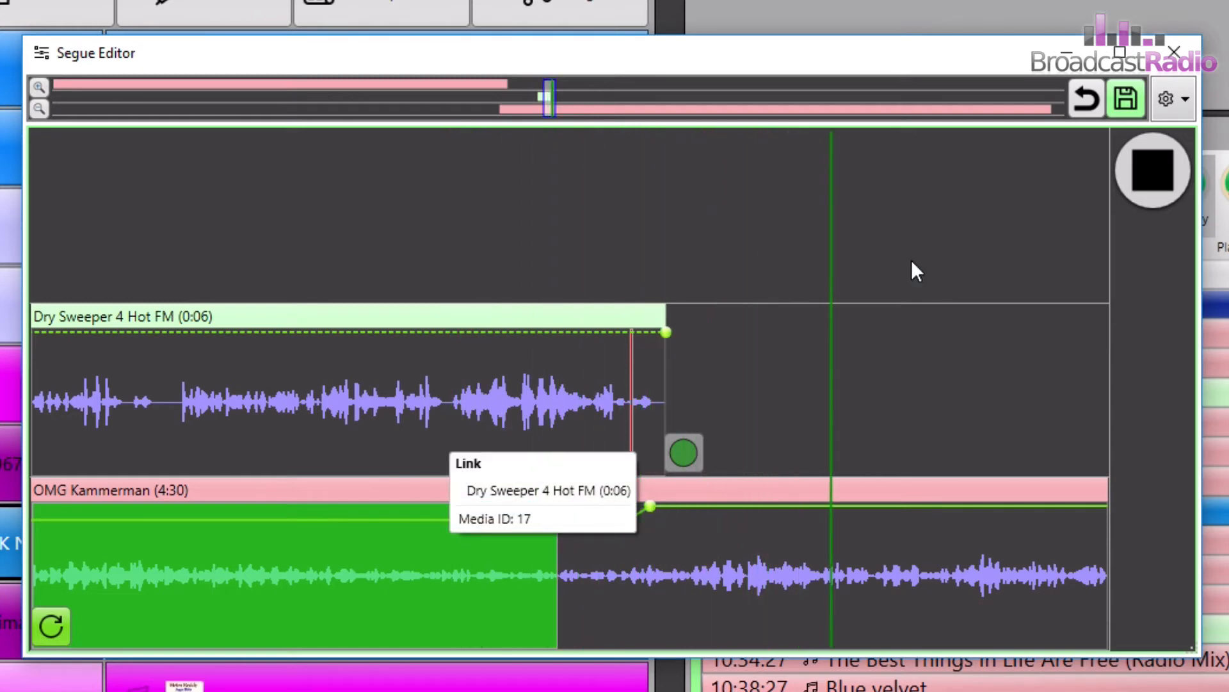
left_click(1153, 170)
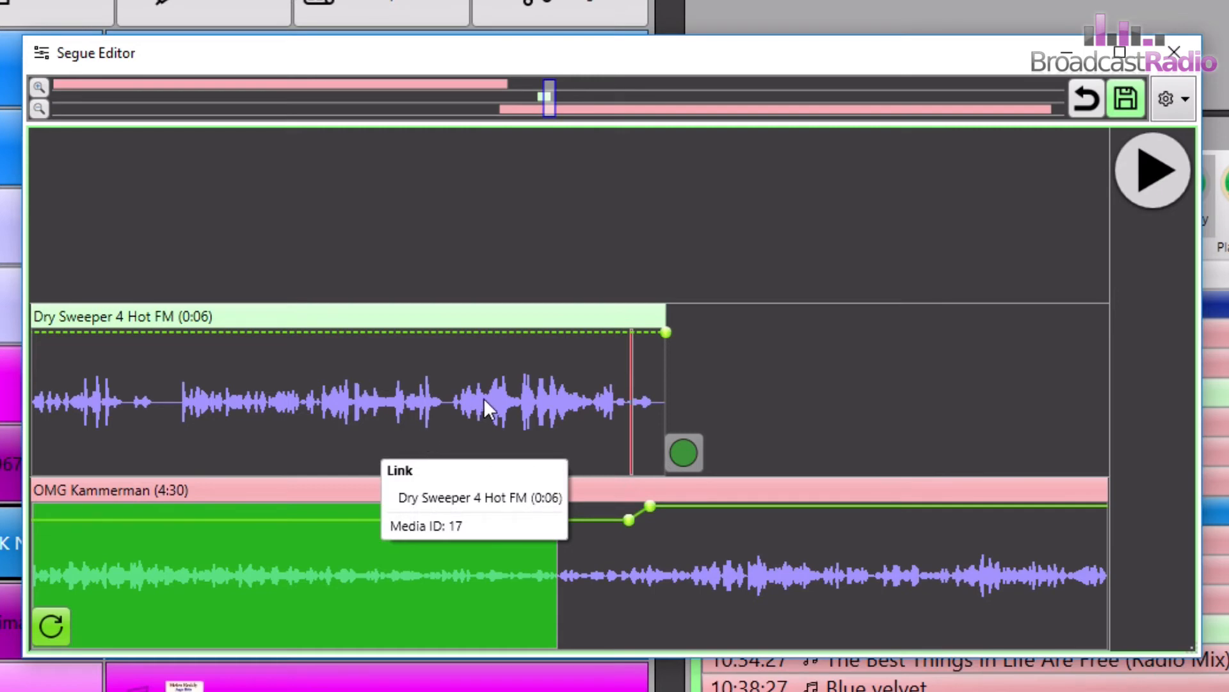
mouse_move(689, 347)
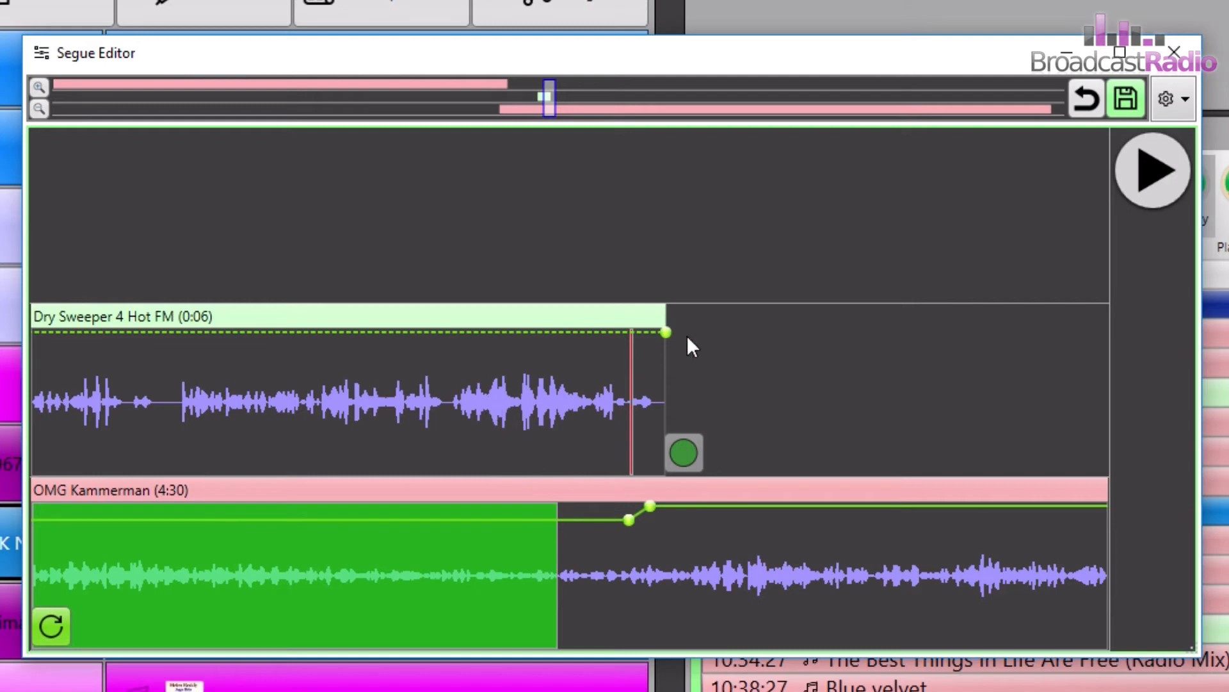
mouse_move(1127, 98)
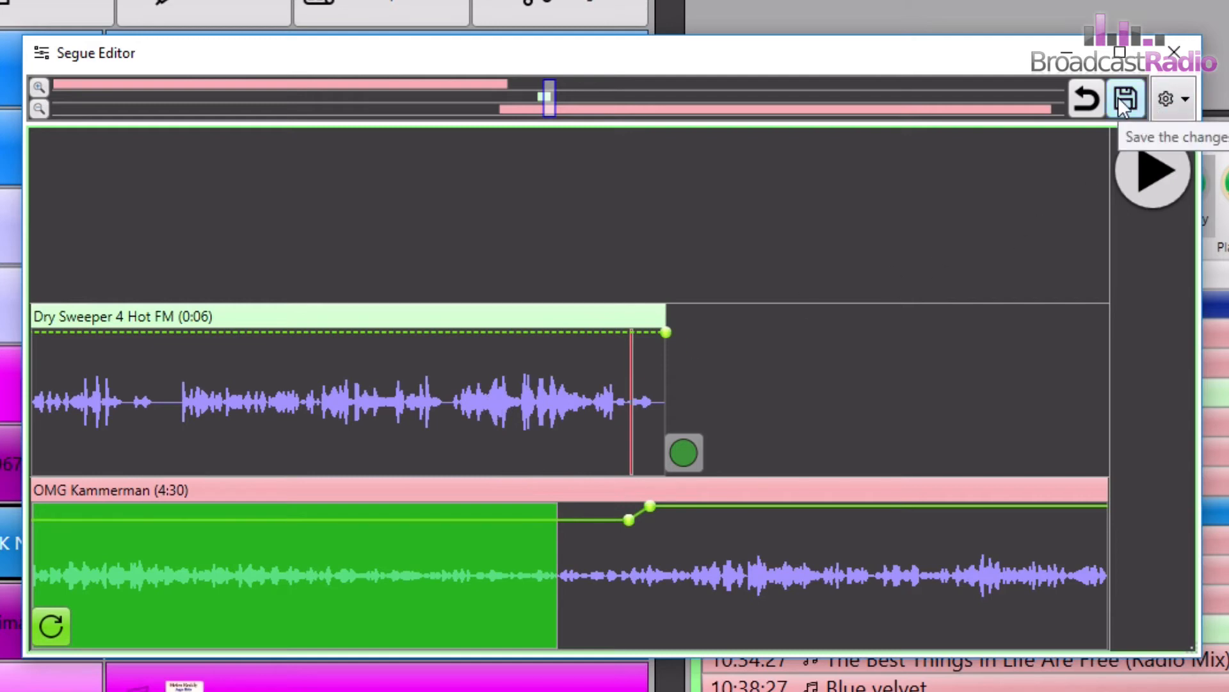
Save the segue edits with Dry Sweeper 4 Hot FM ducking OMG Kammerman's intro
left_click(1127, 98)
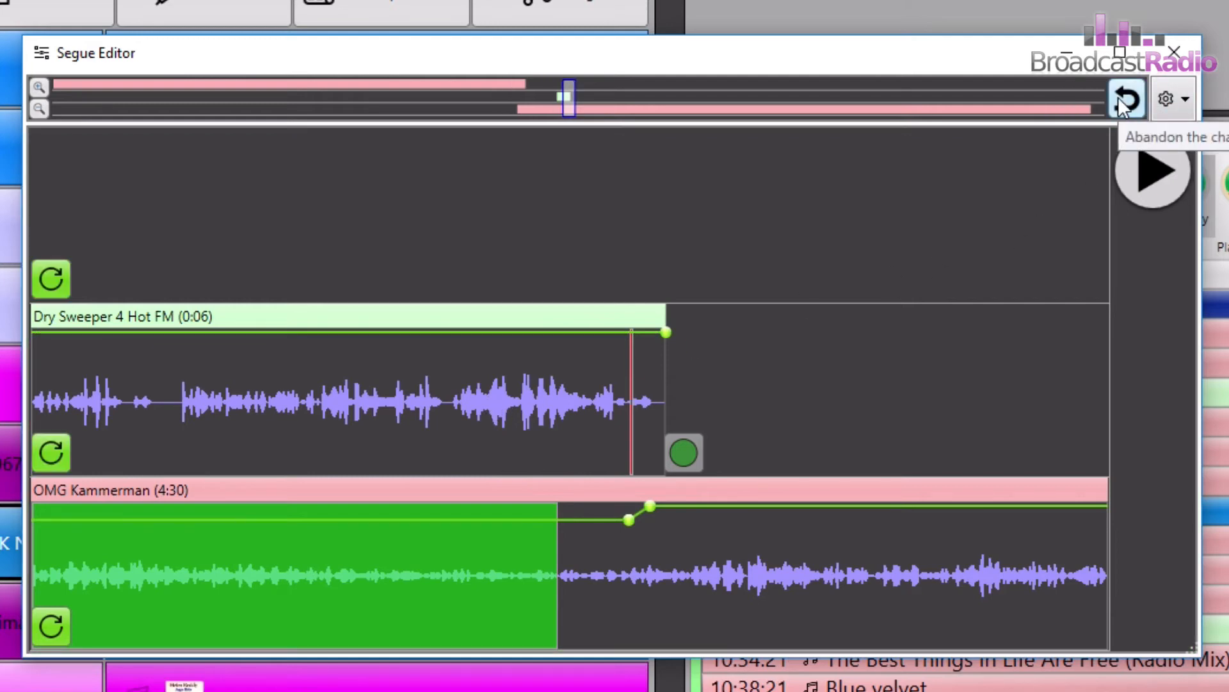
mouse_move(590, 177)
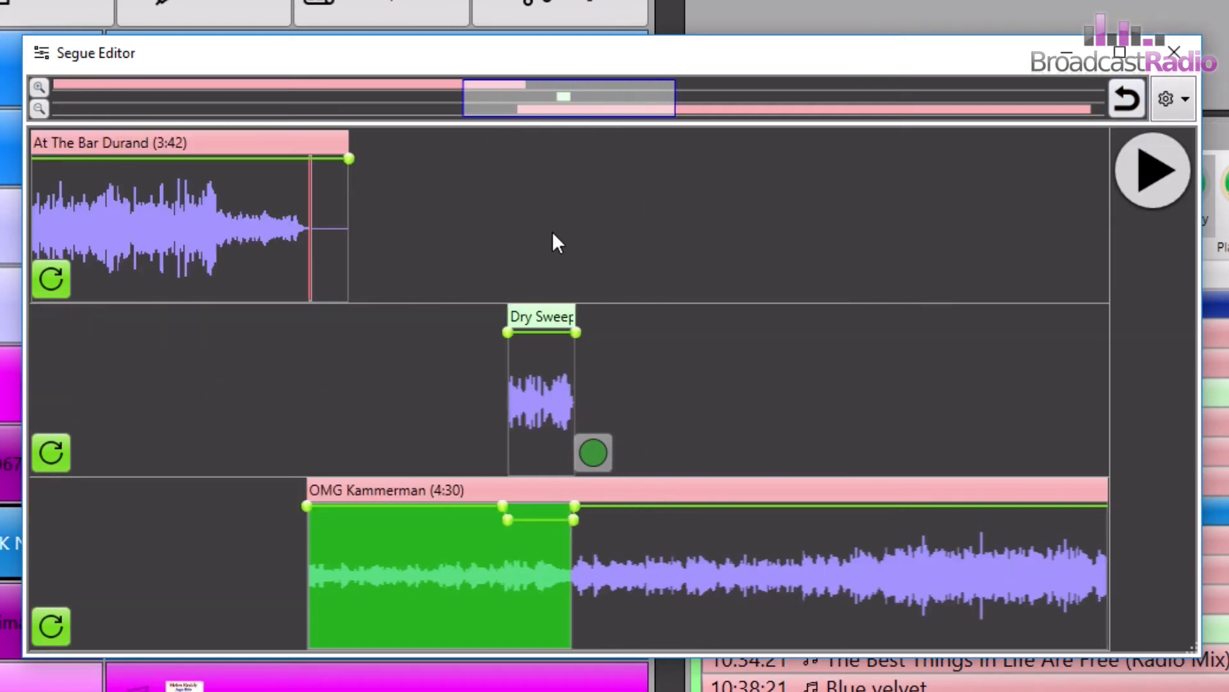
mouse_move(299, 474)
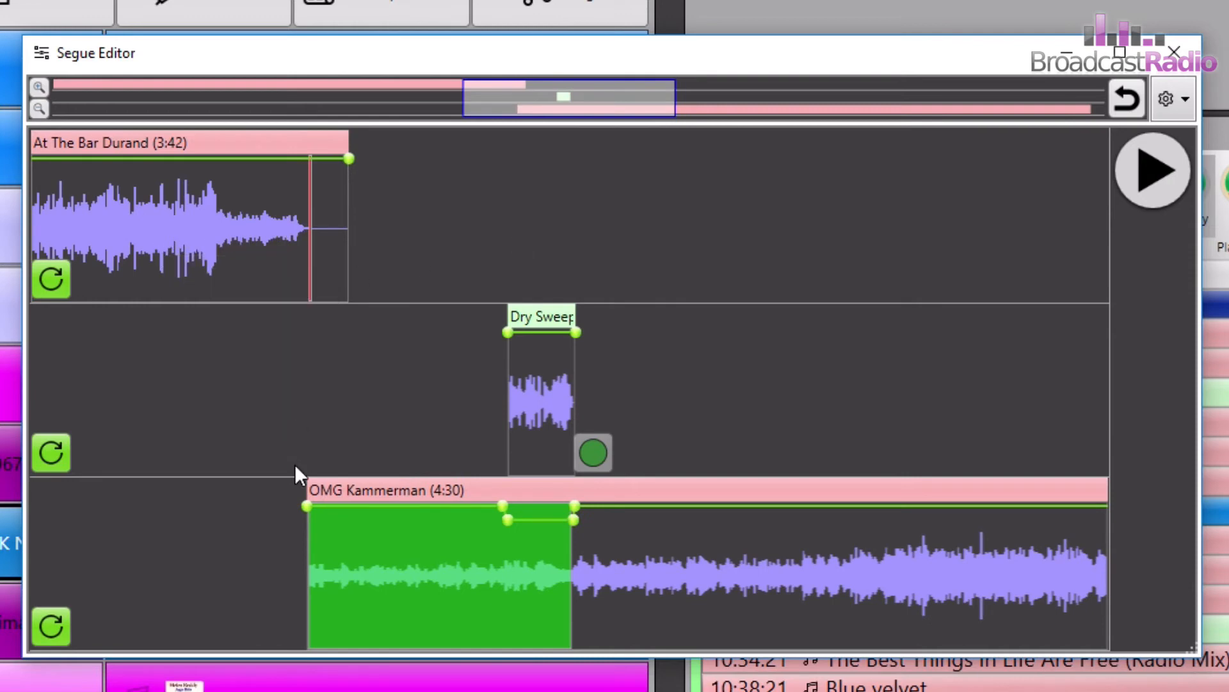
mouse_move(555, 522)
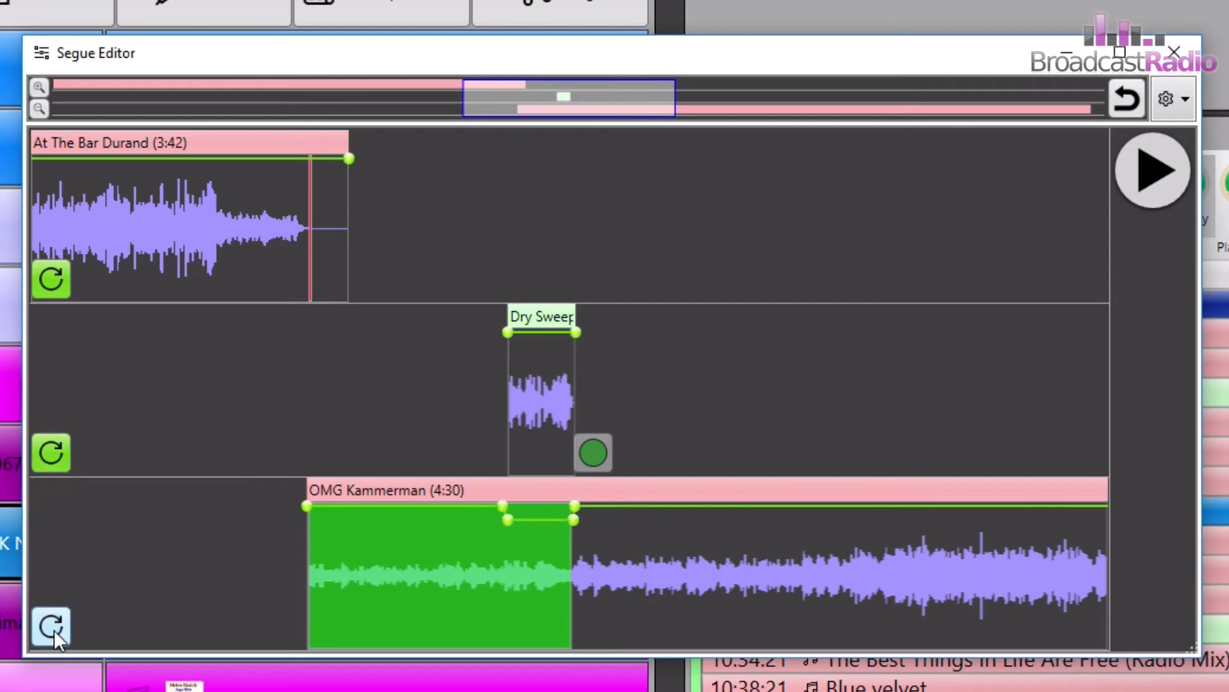
mouse_move(51, 625)
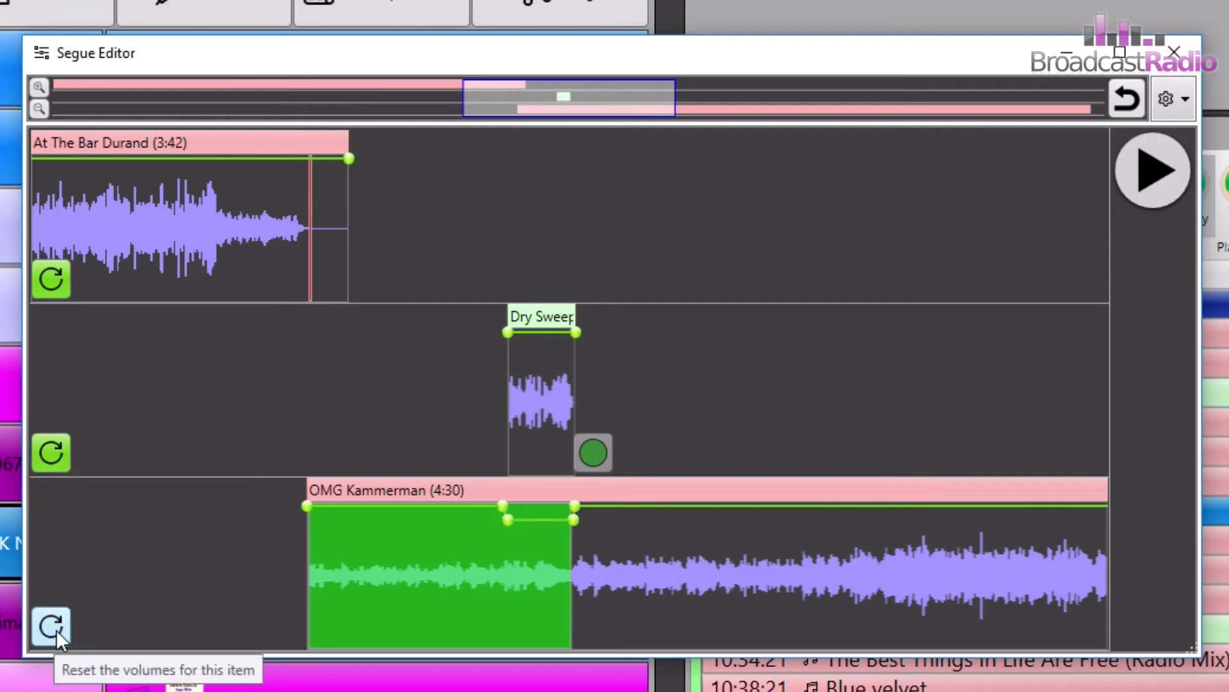
mouse_move(474, 551)
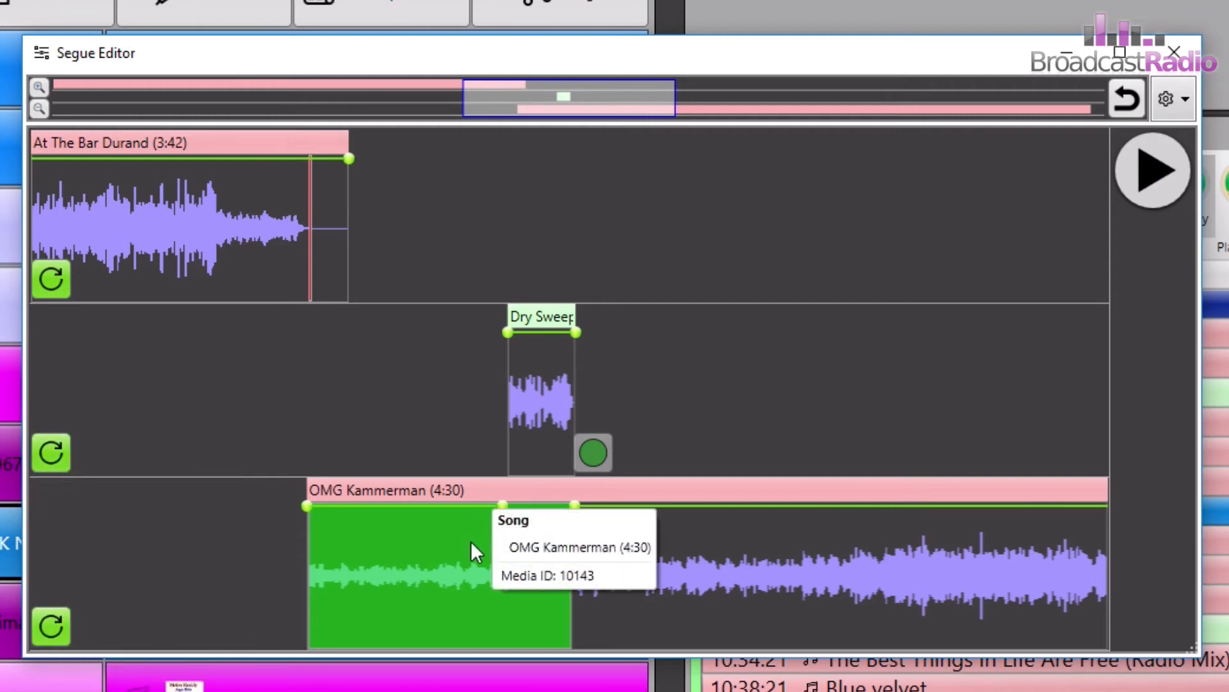
mouse_move(712, 517)
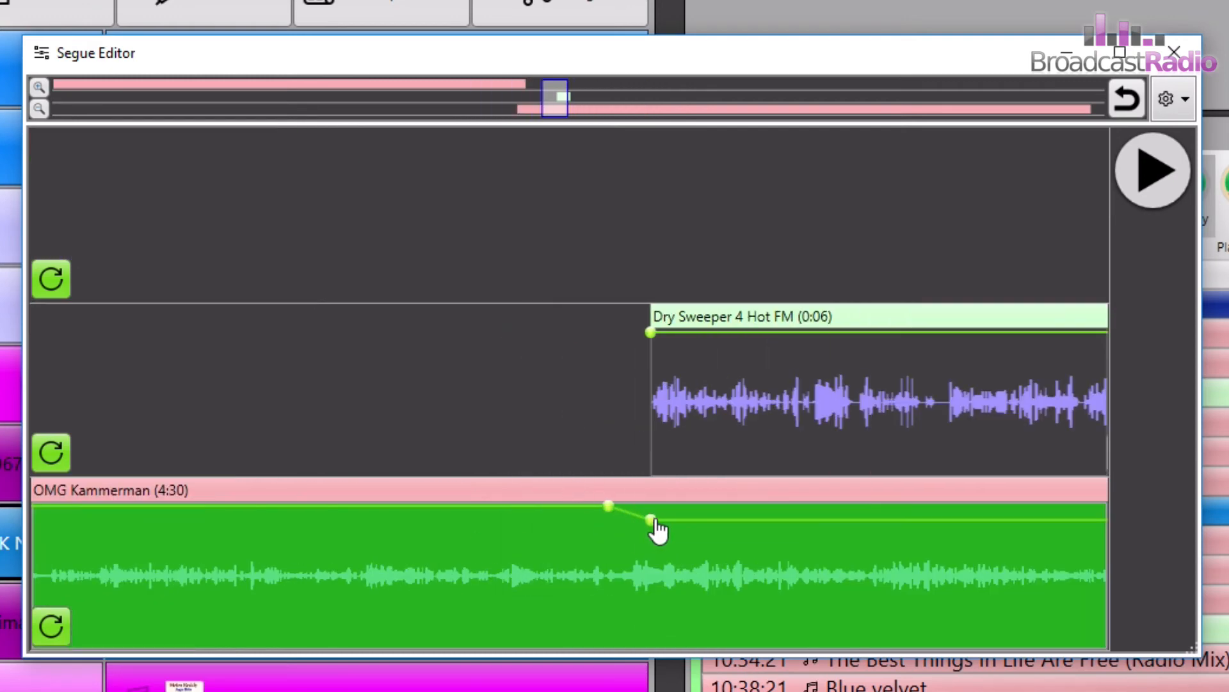
Lower OMG Kammerman's volume envelope into a dip spanning the Hot FM sweeper
left_click_drag(651, 521, 702, 535)
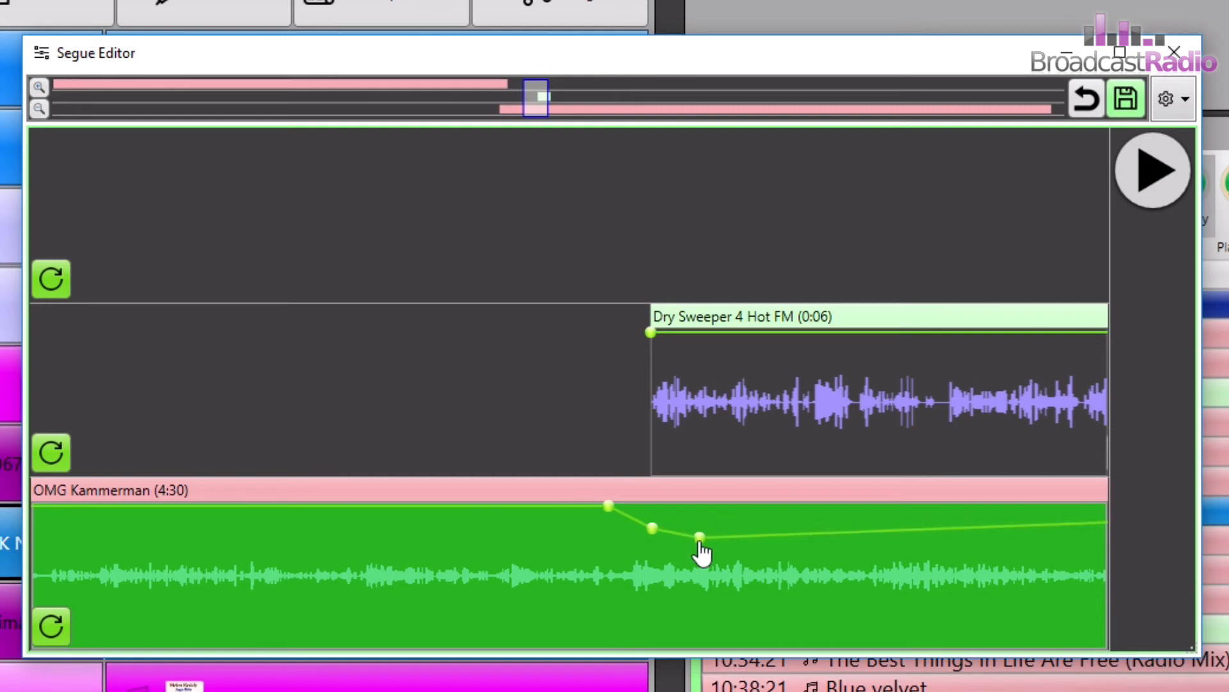
left_click_drag(700, 533, 752, 550)
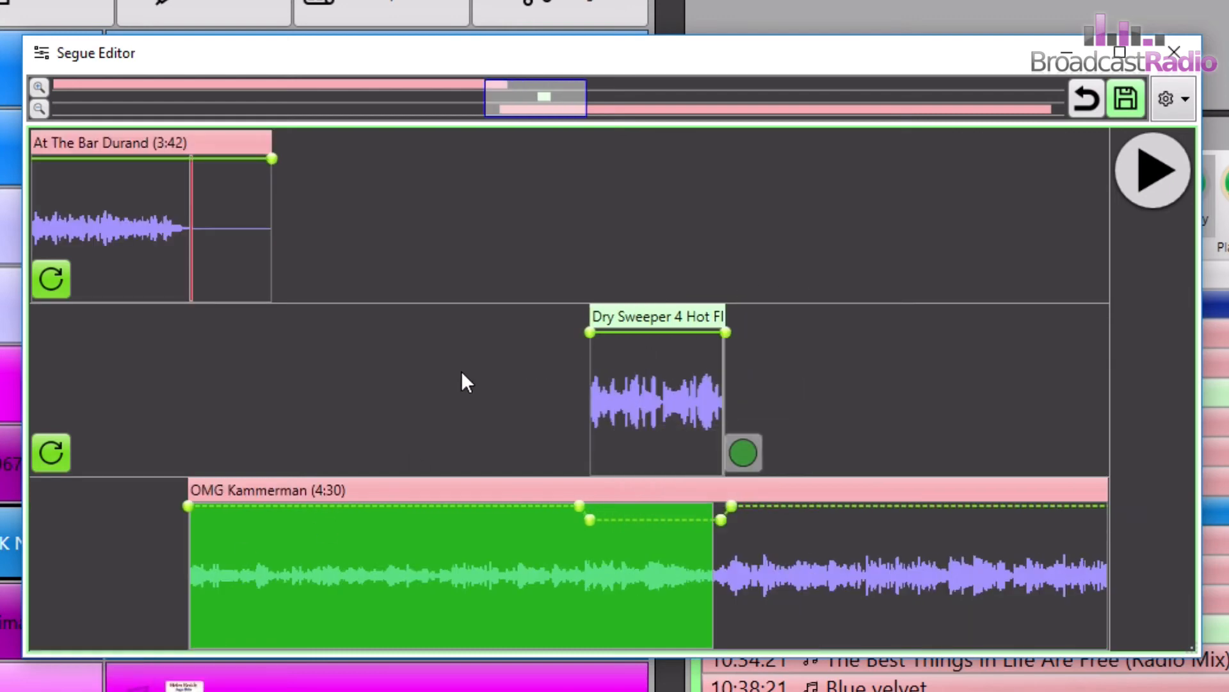
mouse_move(50, 279)
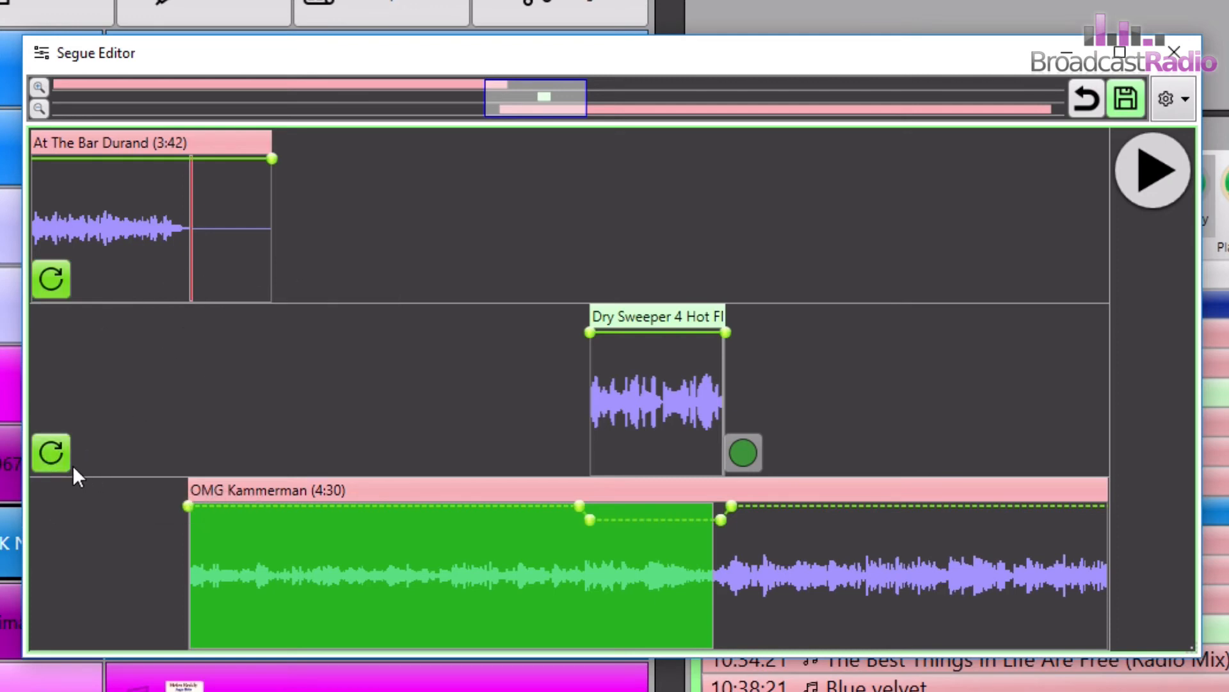
mouse_move(155, 242)
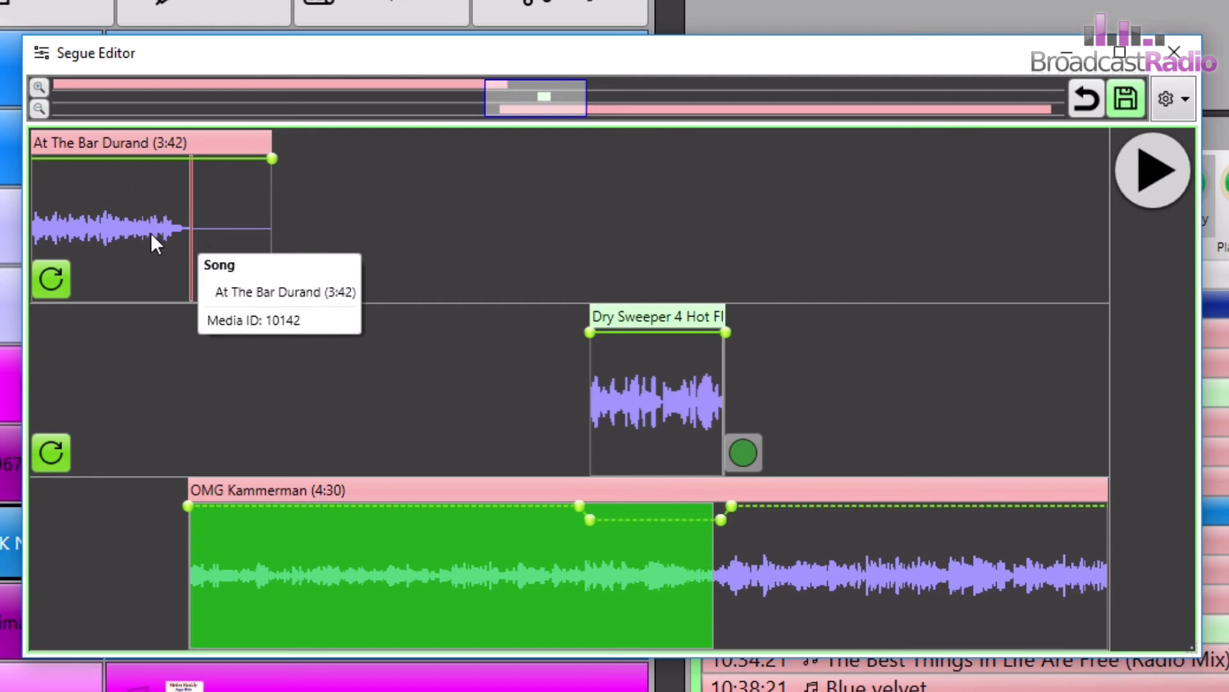
mouse_move(137, 254)
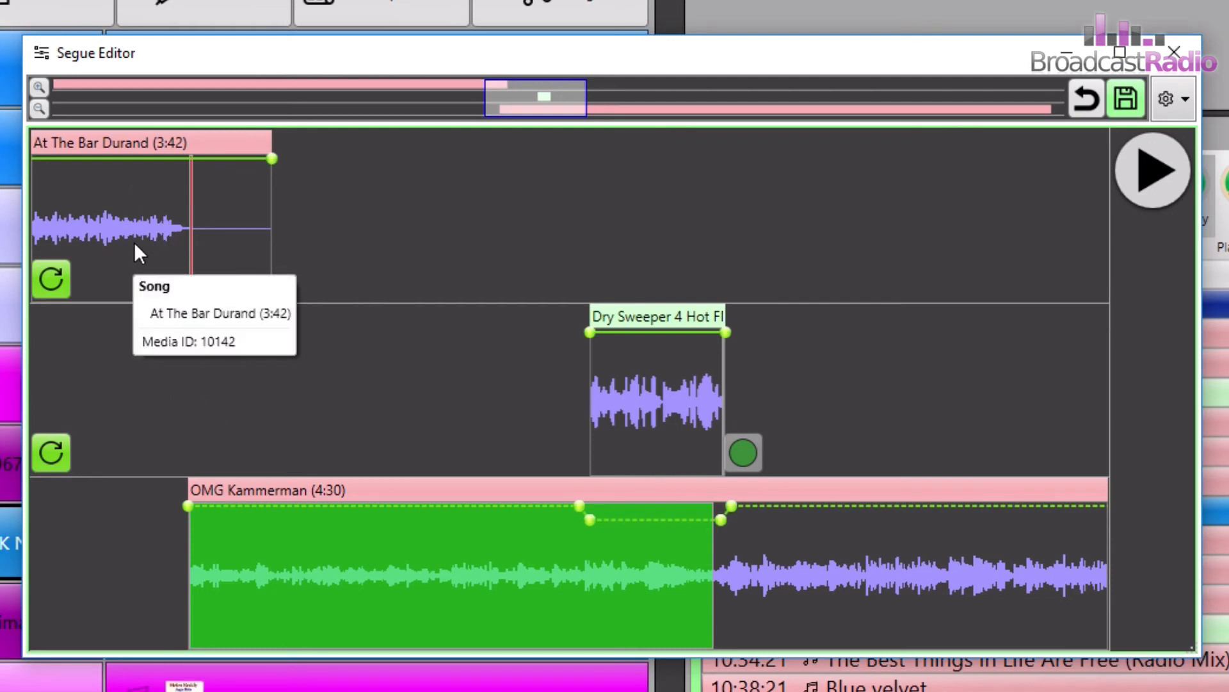
Preview the segue and shift Dry Sweeper 4 Hot FM slightly earlier over OMG Kammerman's intro
left_click(1151, 170)
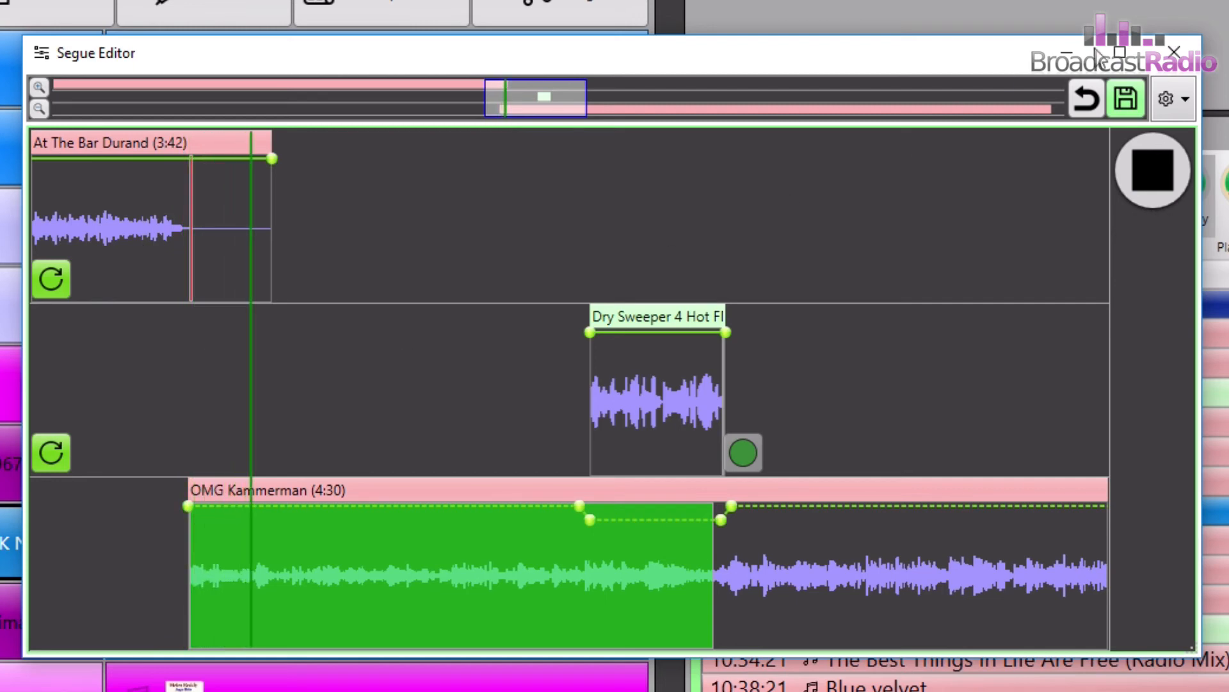
left_click(1151, 170)
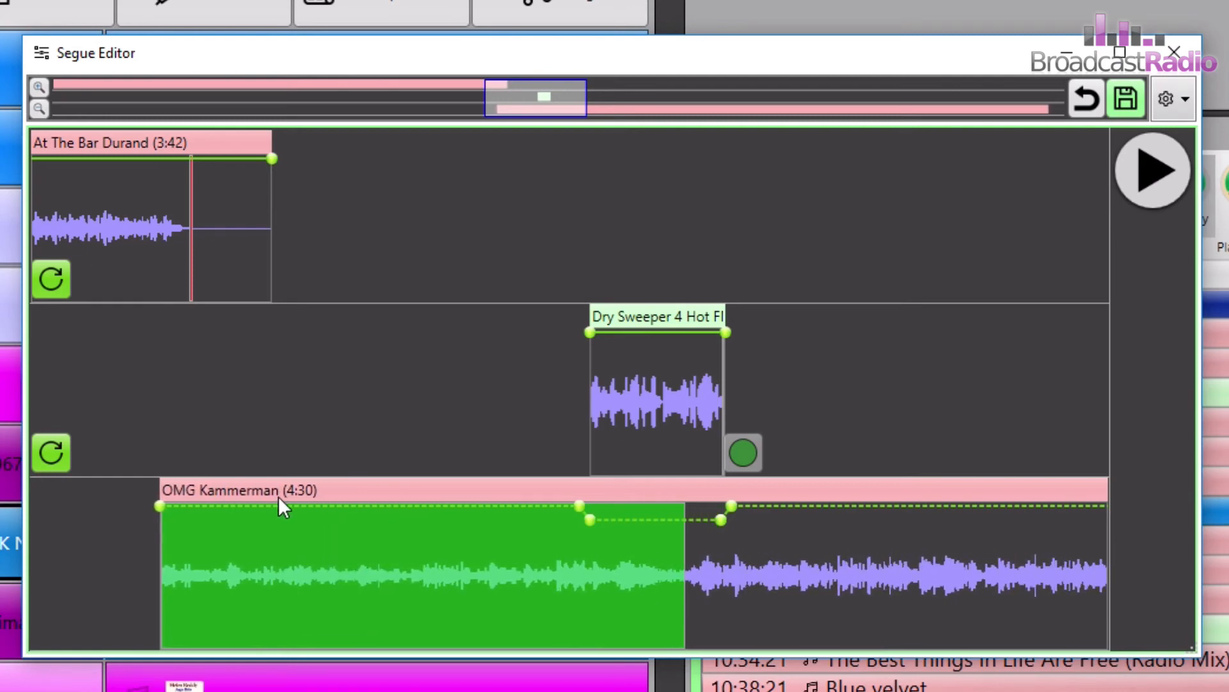
left_click(1151, 170)
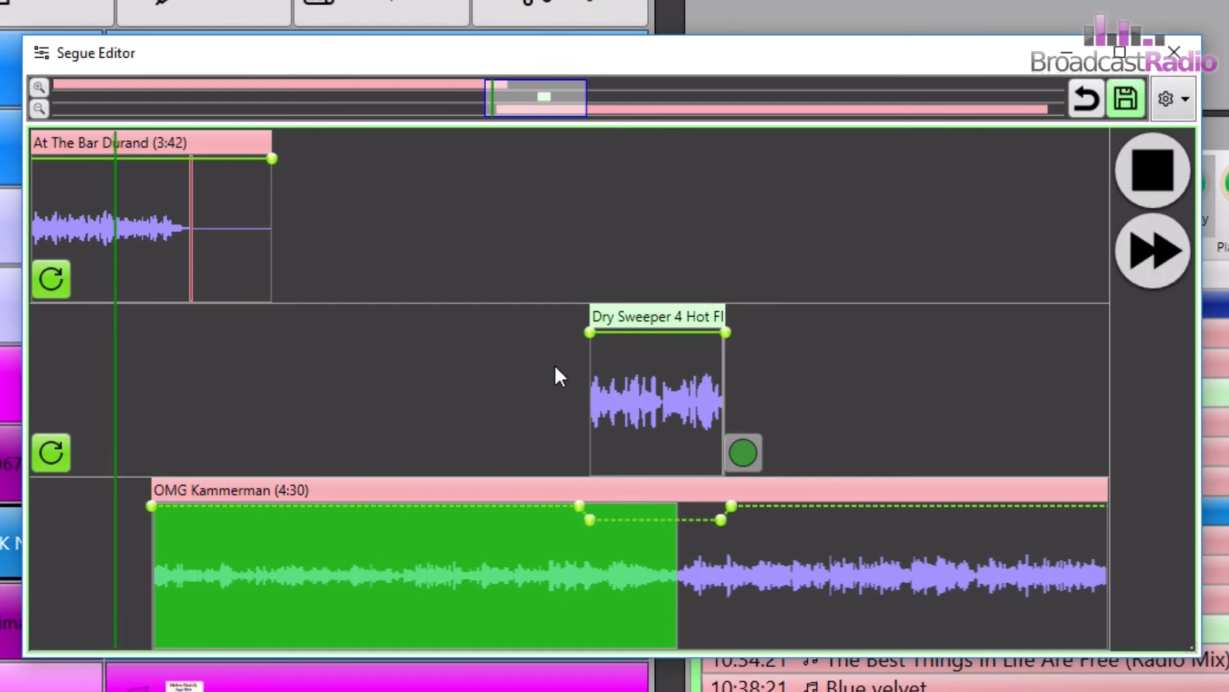
left_click_drag(656, 392, 616, 392)
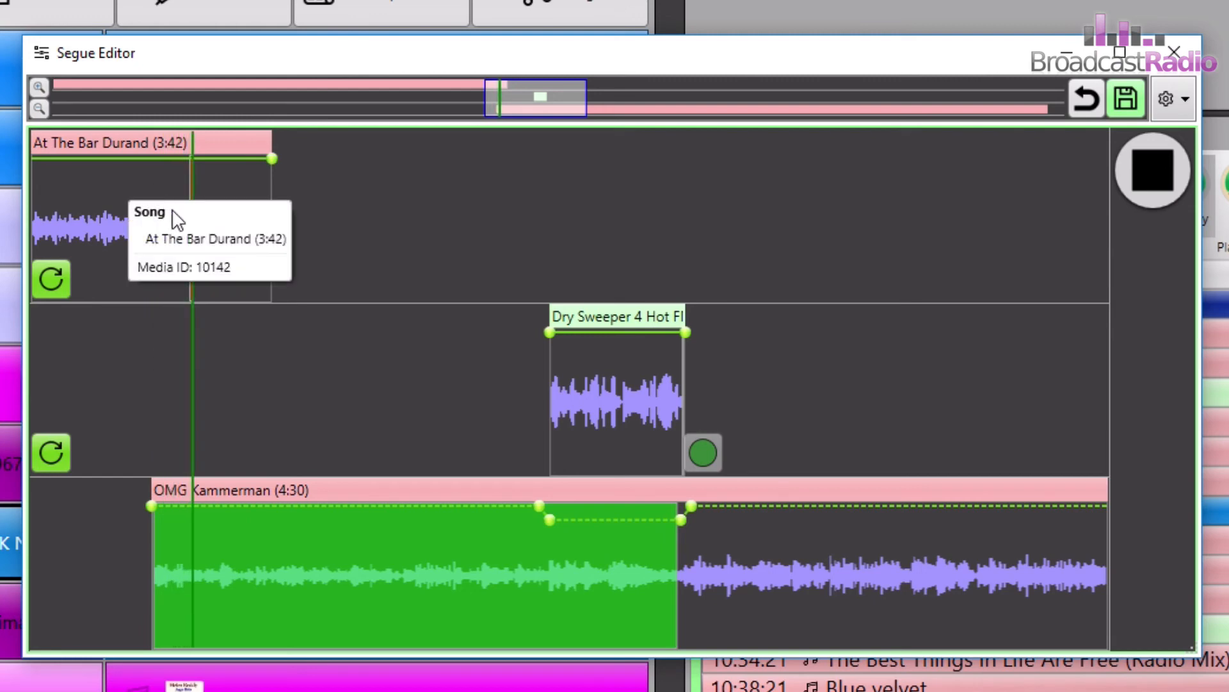
left_click(1153, 170)
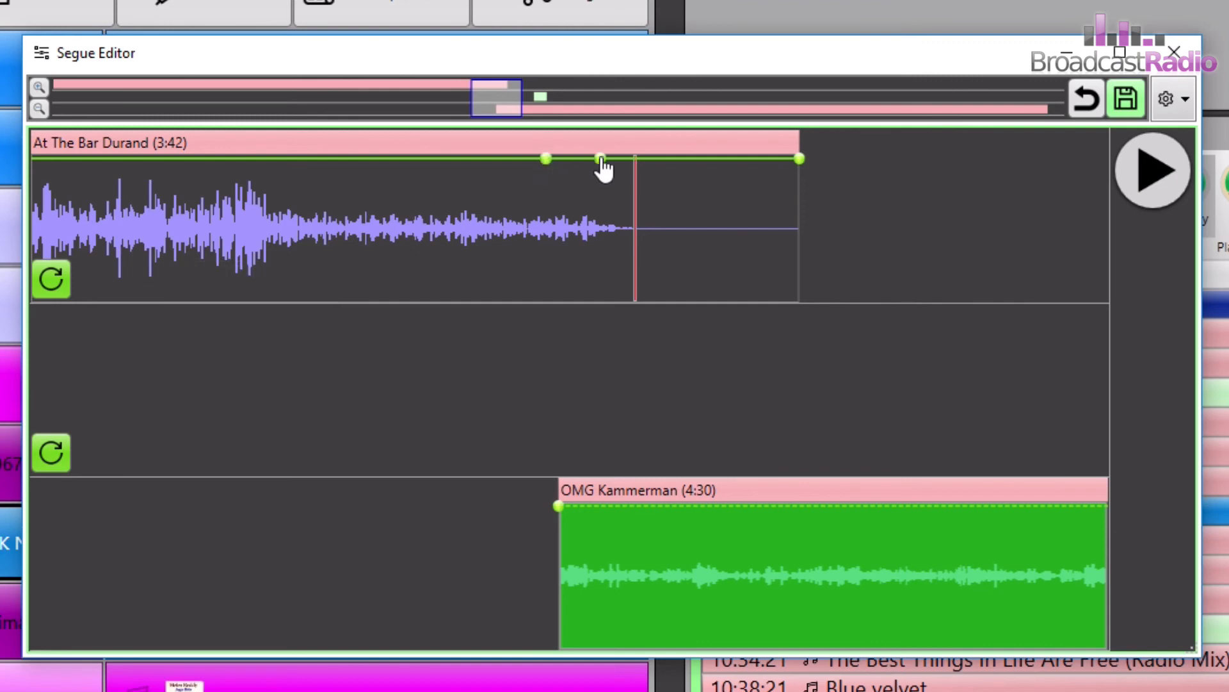
Pull At The Bar Durand's end envelope down into a steep, fast fade to silence and preview it
left_click_drag(599, 159, 616, 296)
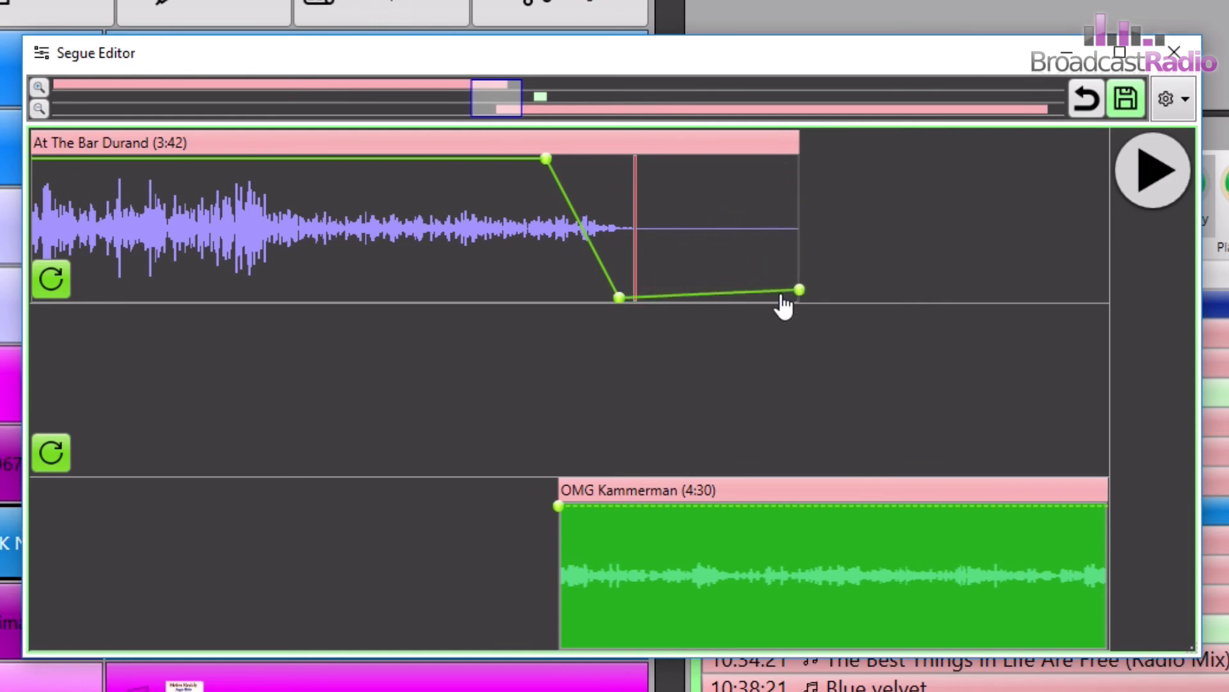
left_click_drag(616, 298, 612, 252)
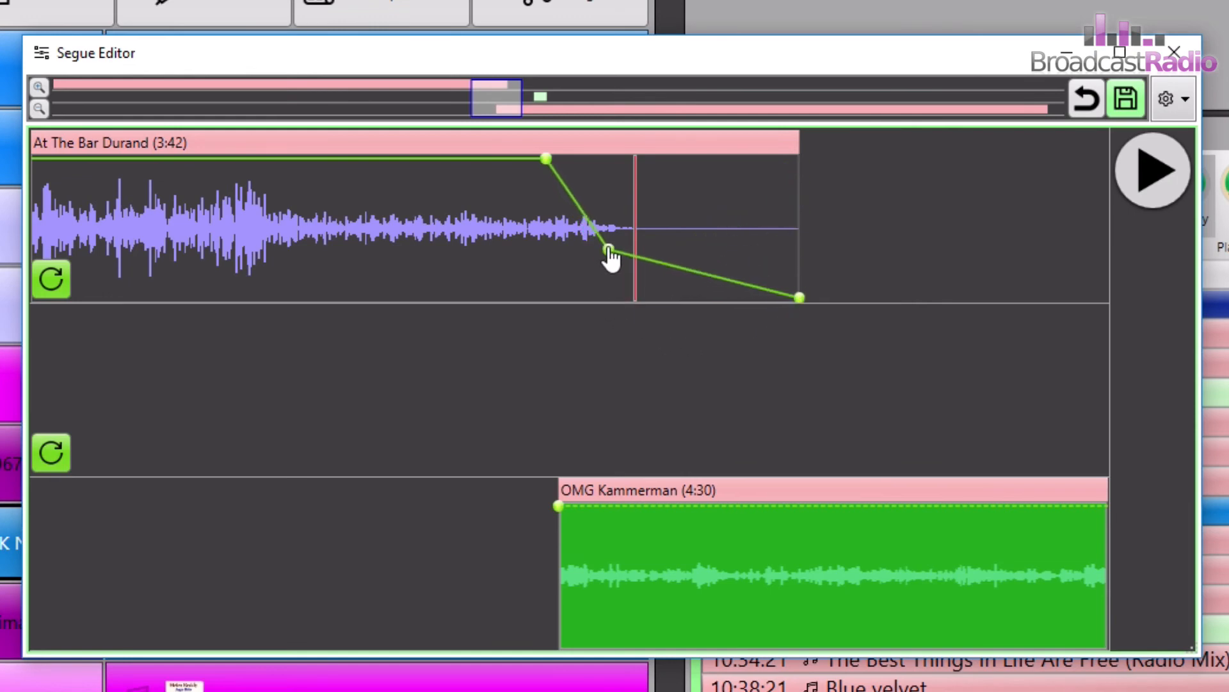
left_click_drag(612, 252, 615, 298)
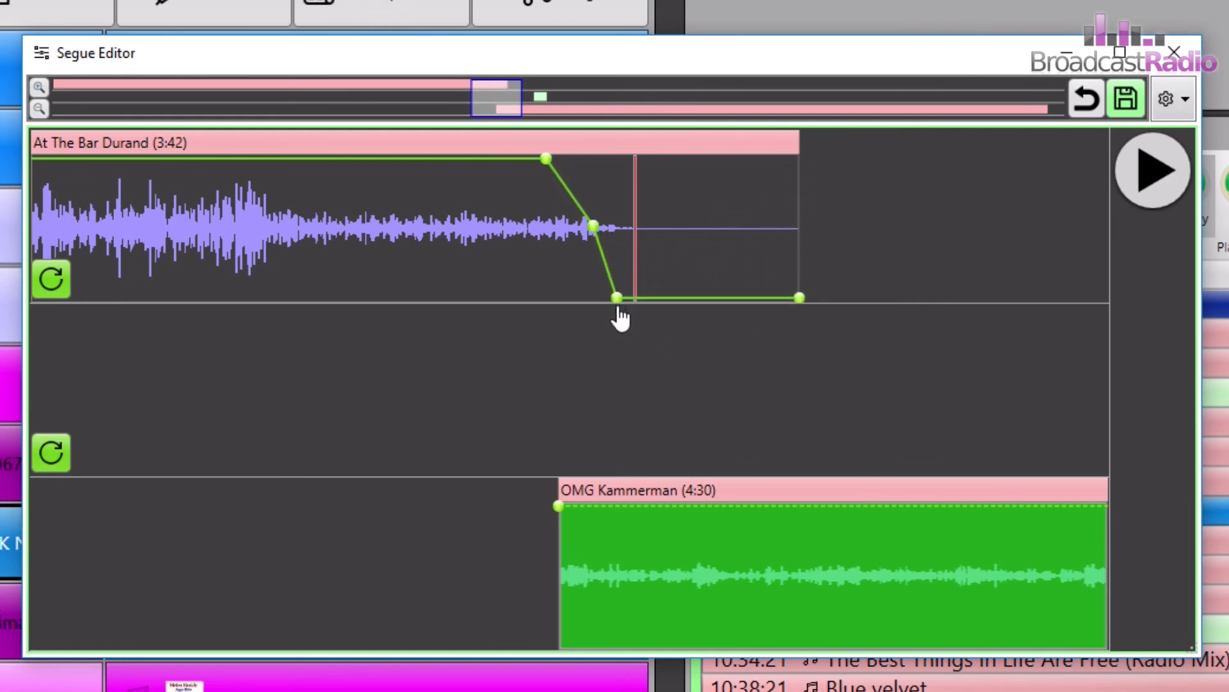
left_click(1153, 170)
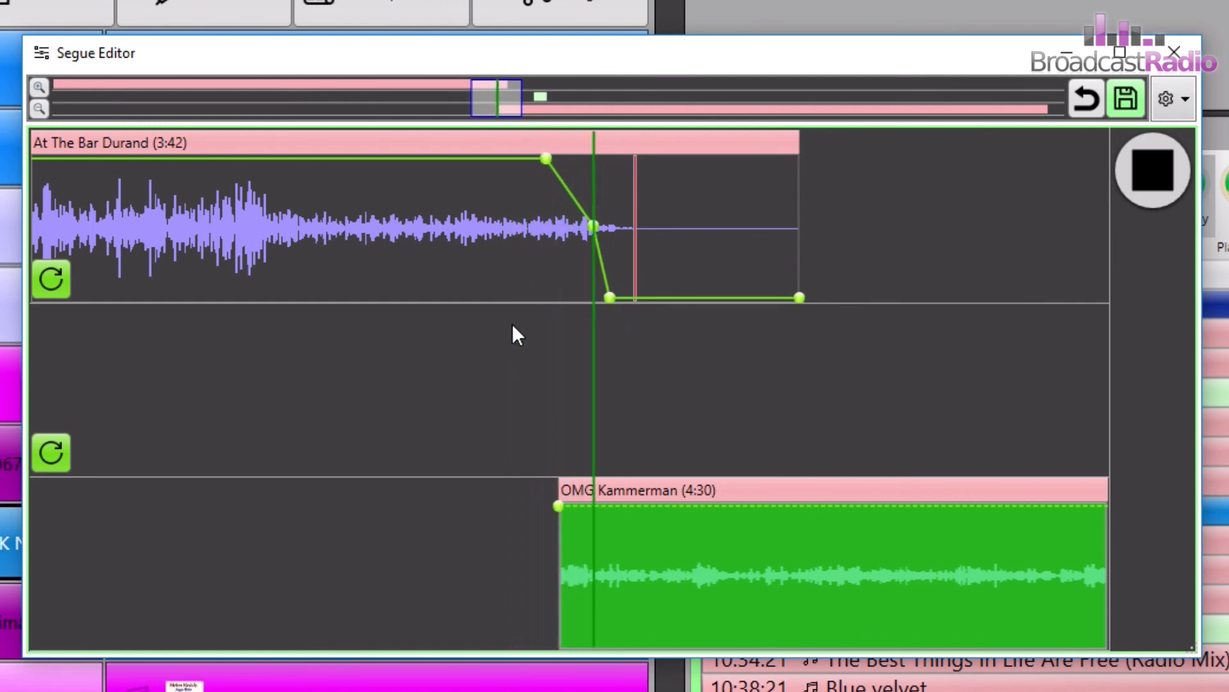
mouse_move(591, 228)
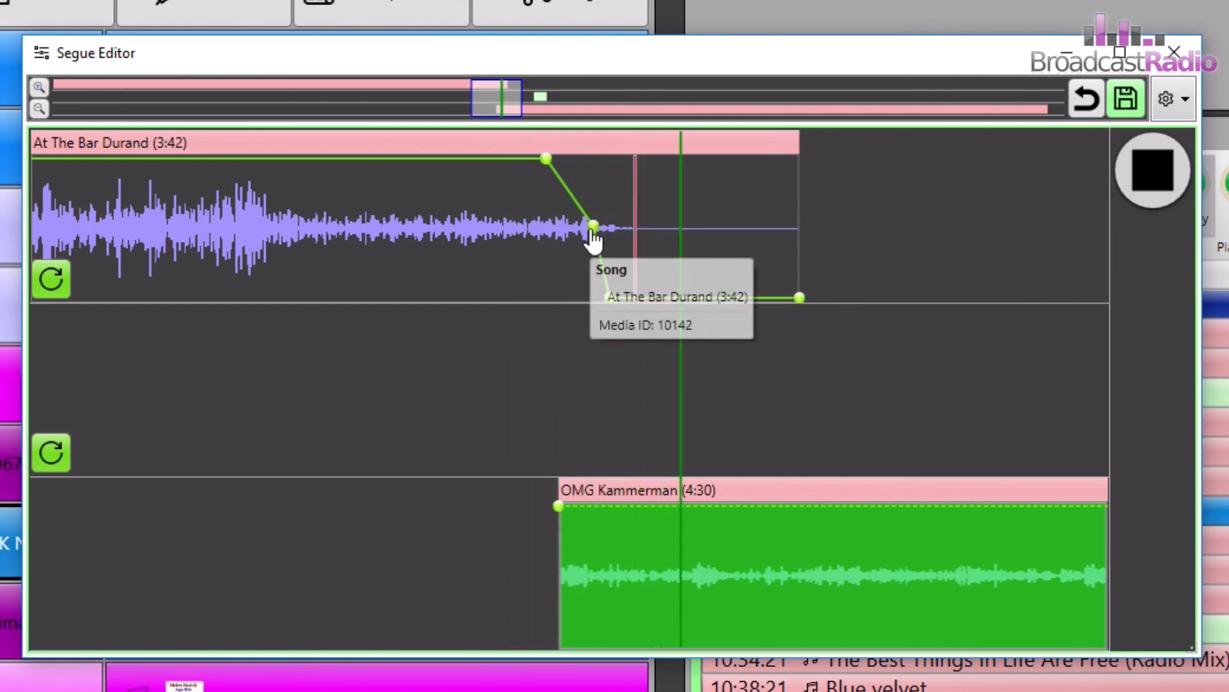
left_click_drag(592, 226, 609, 296)
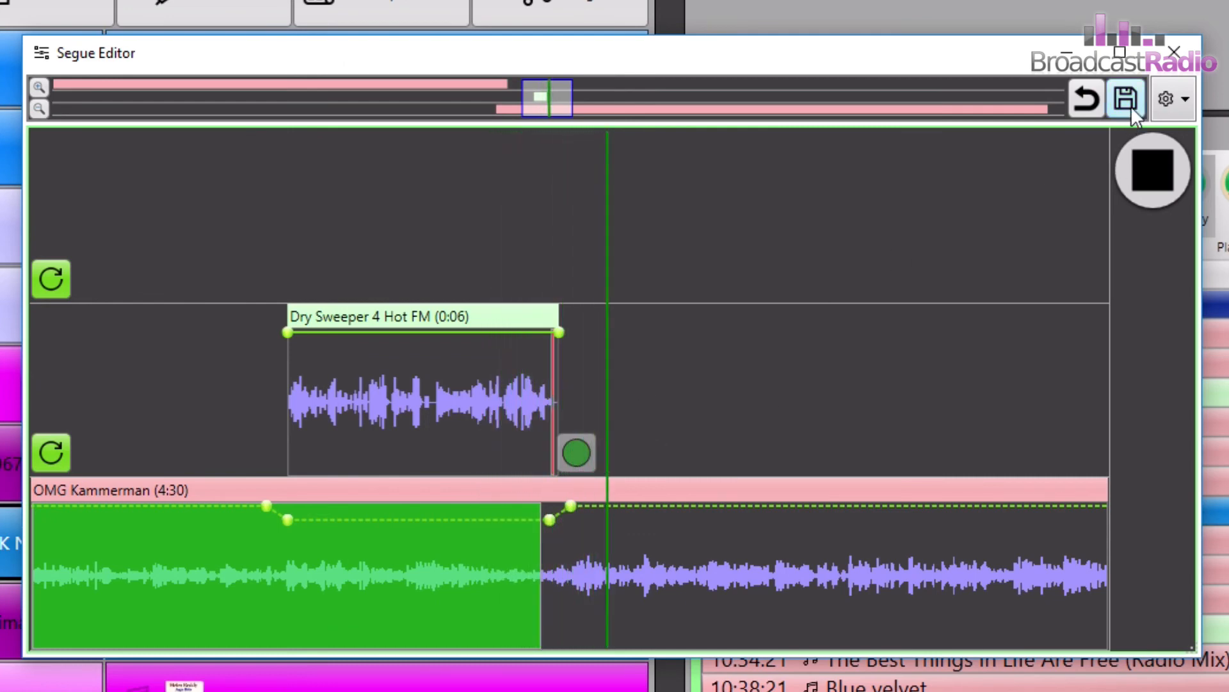
Save, then move OMG Kammerman's last envelope handle so full volume returns sooner, and preview the result
left_click(1127, 99)
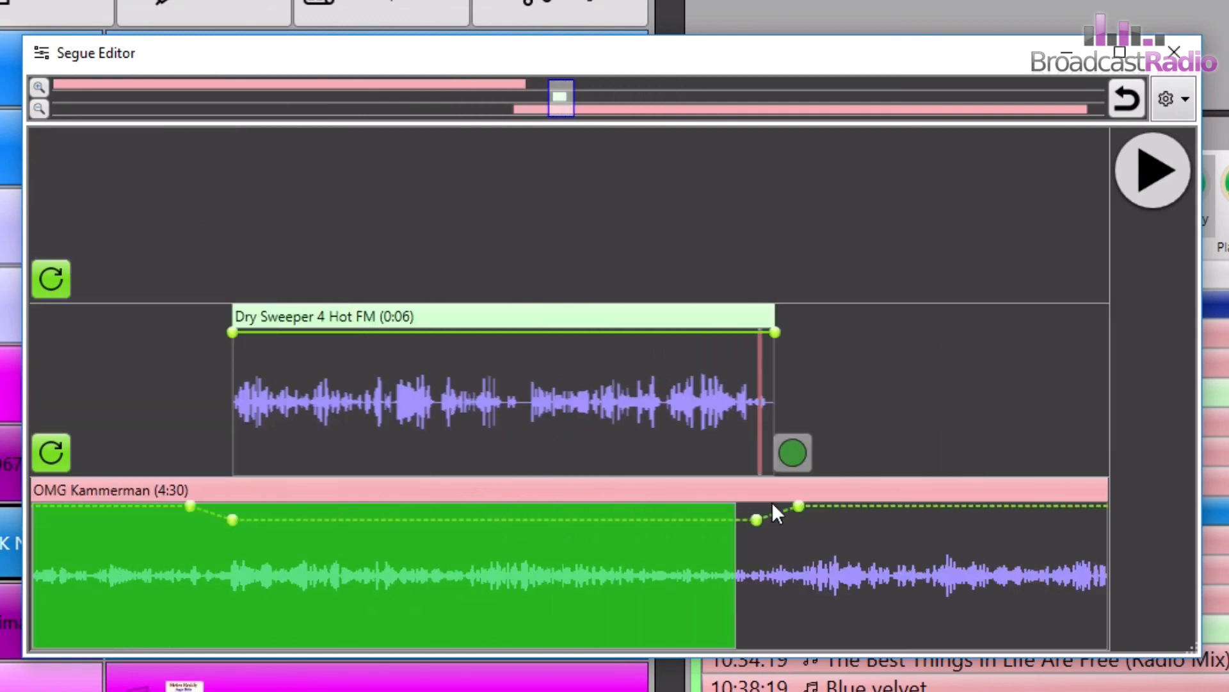
left_click_drag(774, 506, 775, 517)
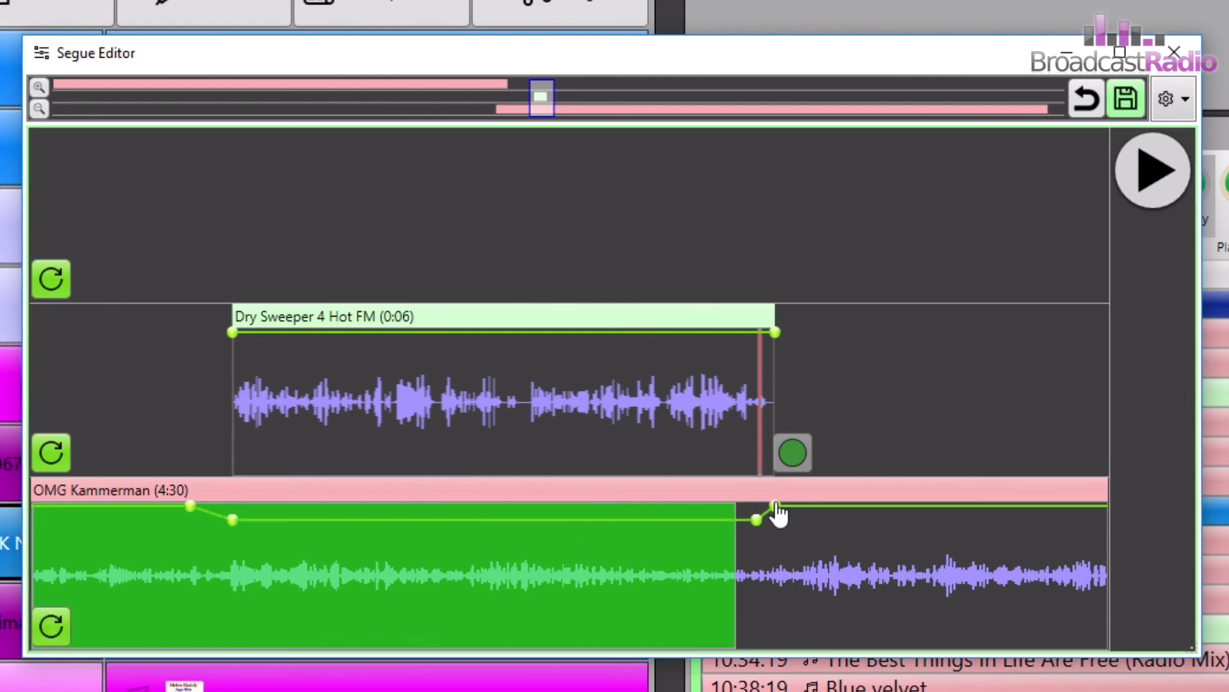
left_click(1152, 171)
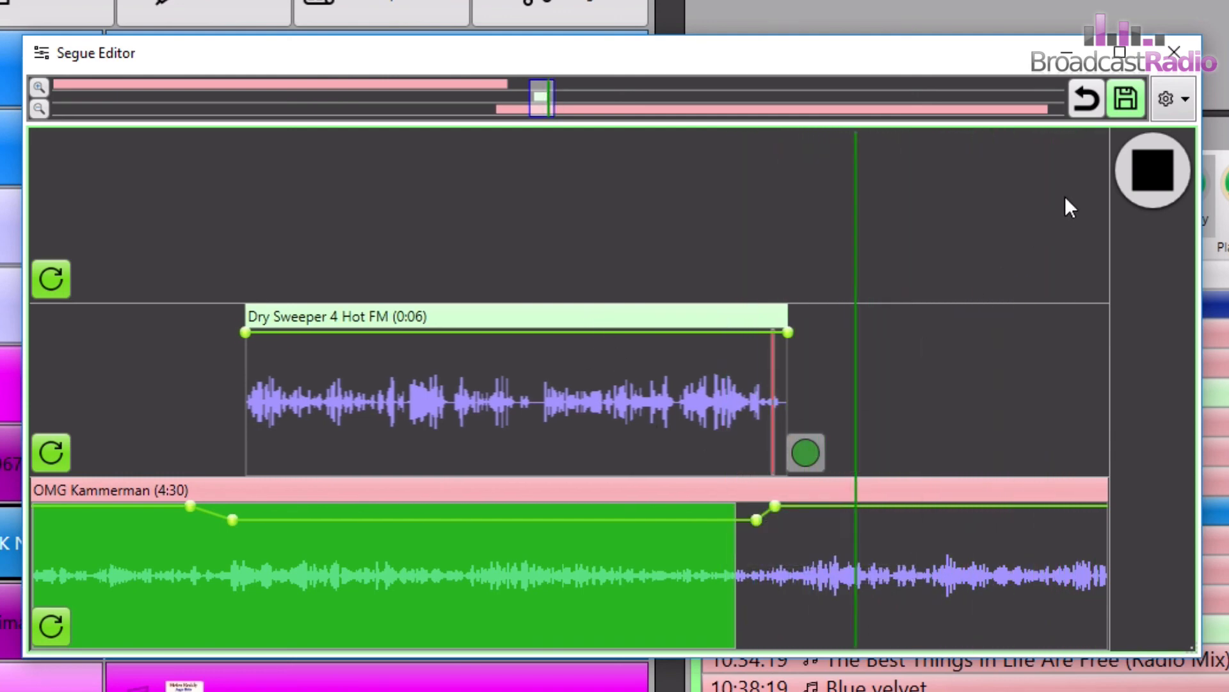
left_click(1151, 170)
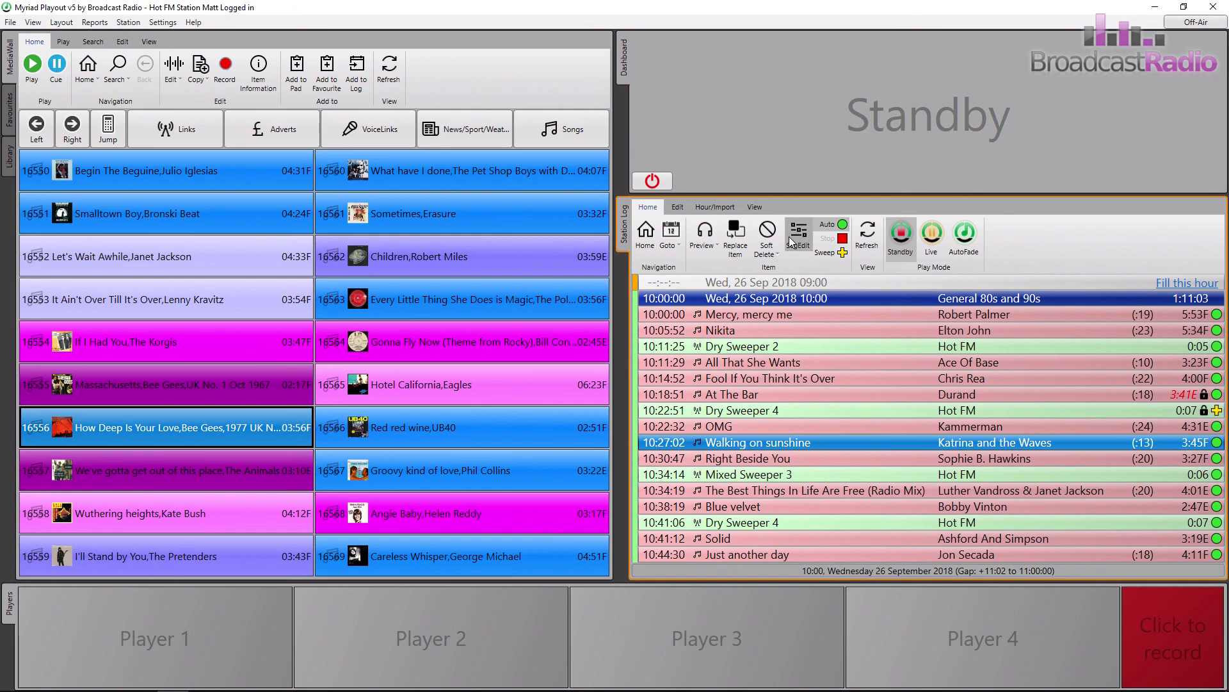
Bring up the segue from OMG Kammerman into Walking on Sunshine for editing
left_click(798, 233)
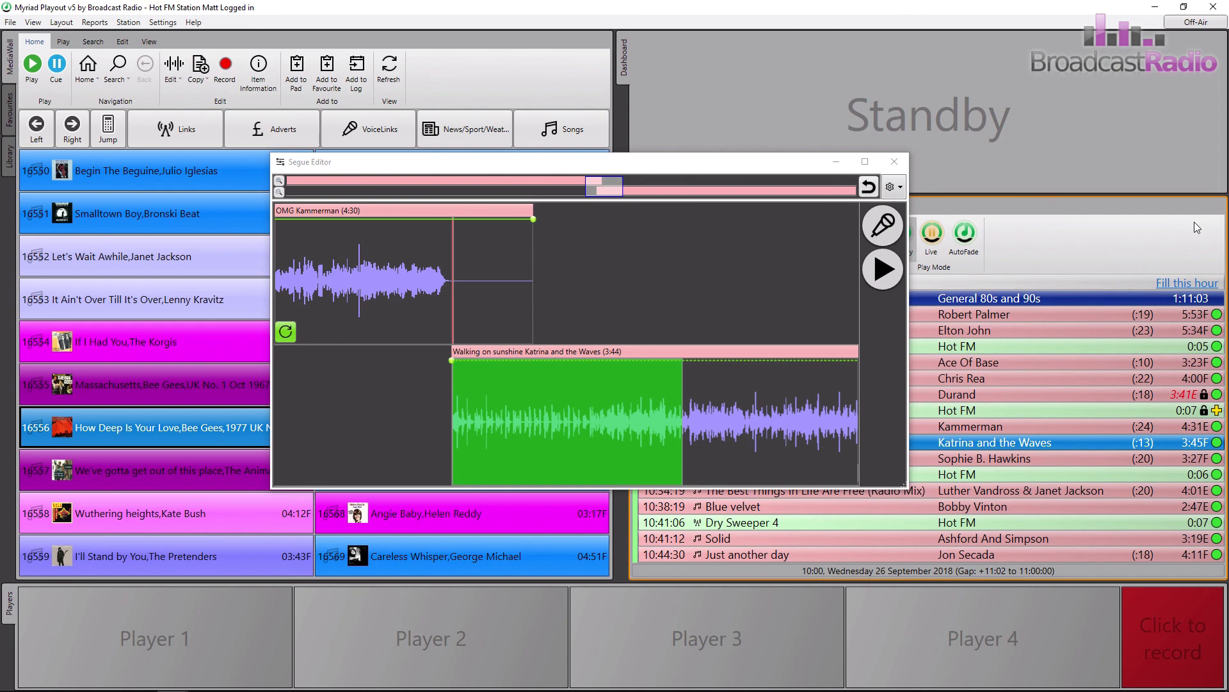
mouse_move(1088, 240)
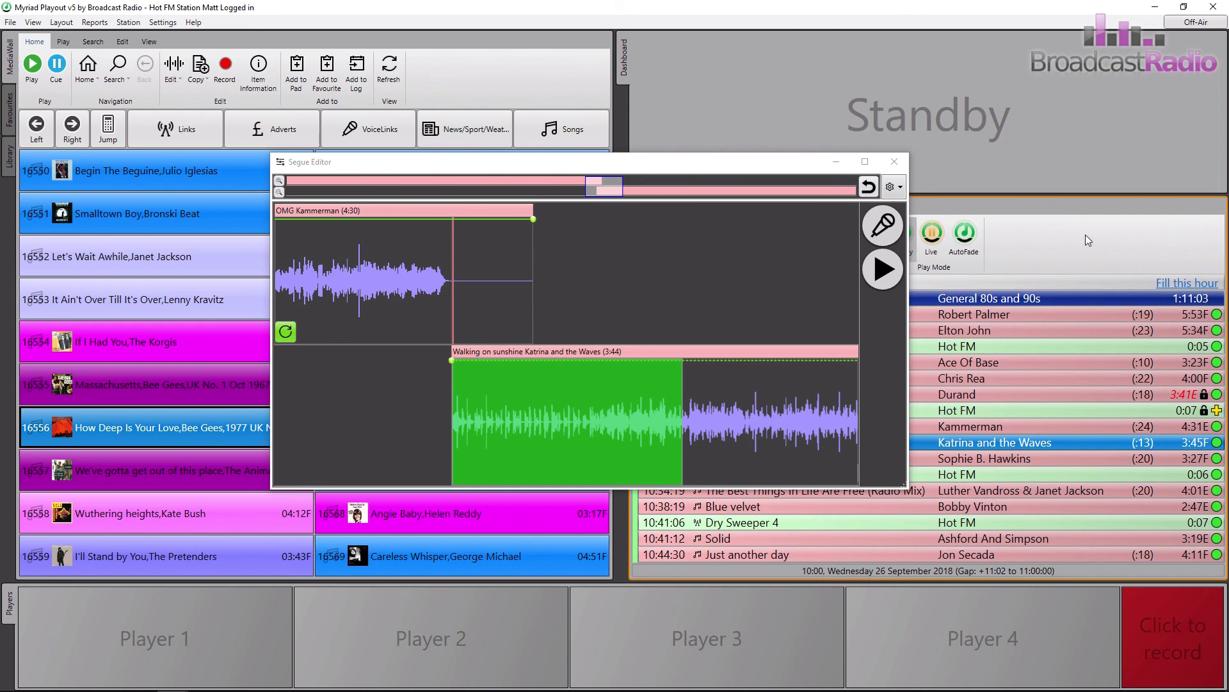